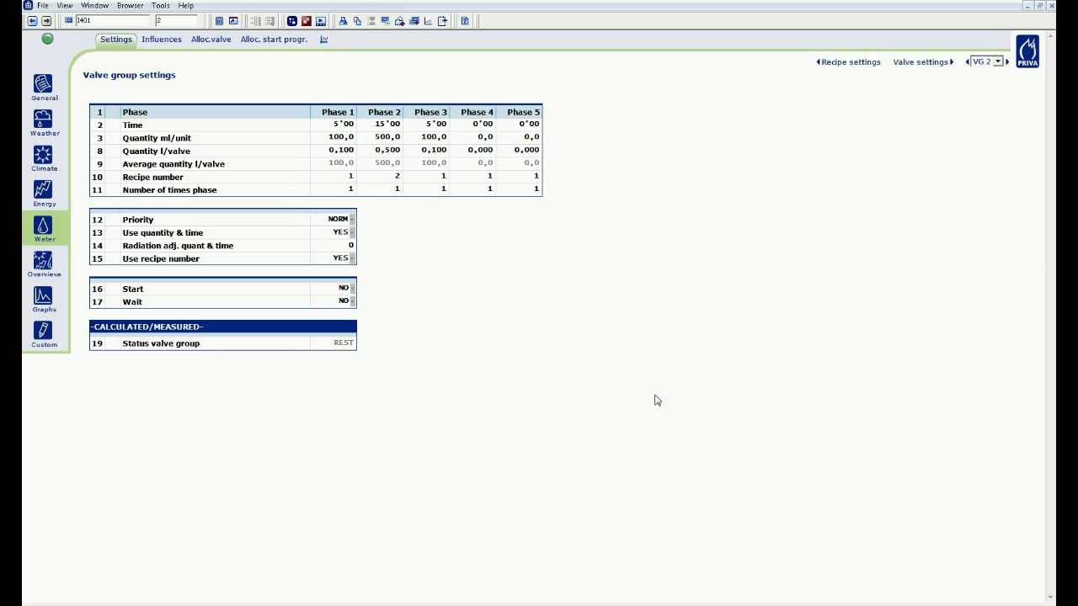
{"action": "mouse_move", "coordinate": [637, 406]}
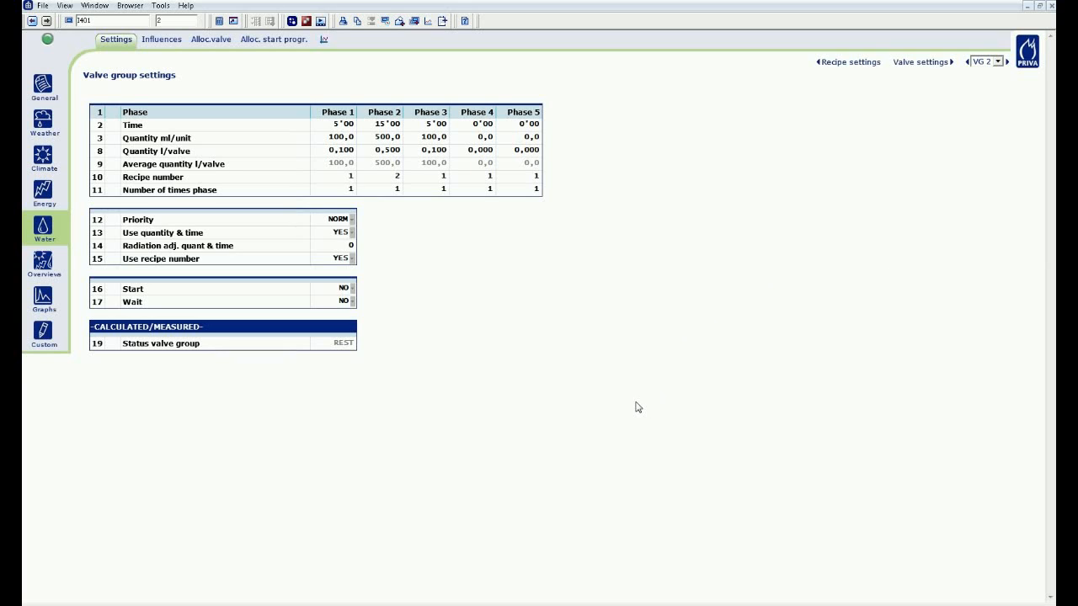
{"action": "mouse_move", "coordinate": [392, 327]}
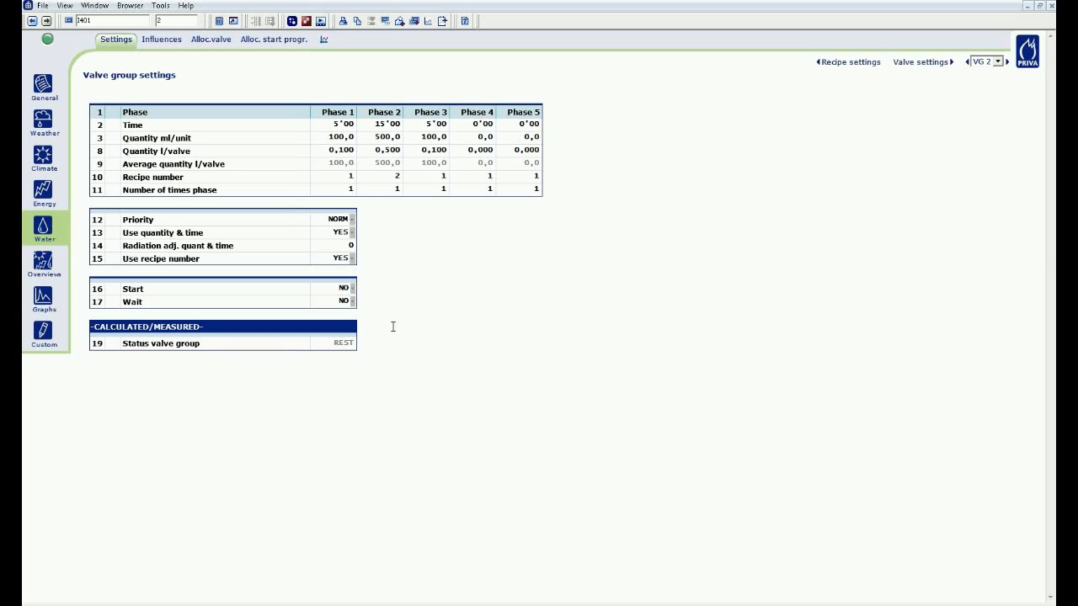
Navigate via the Climate menu to the Correction conditions page
{"action": "left_click", "coordinate": [343, 290]}
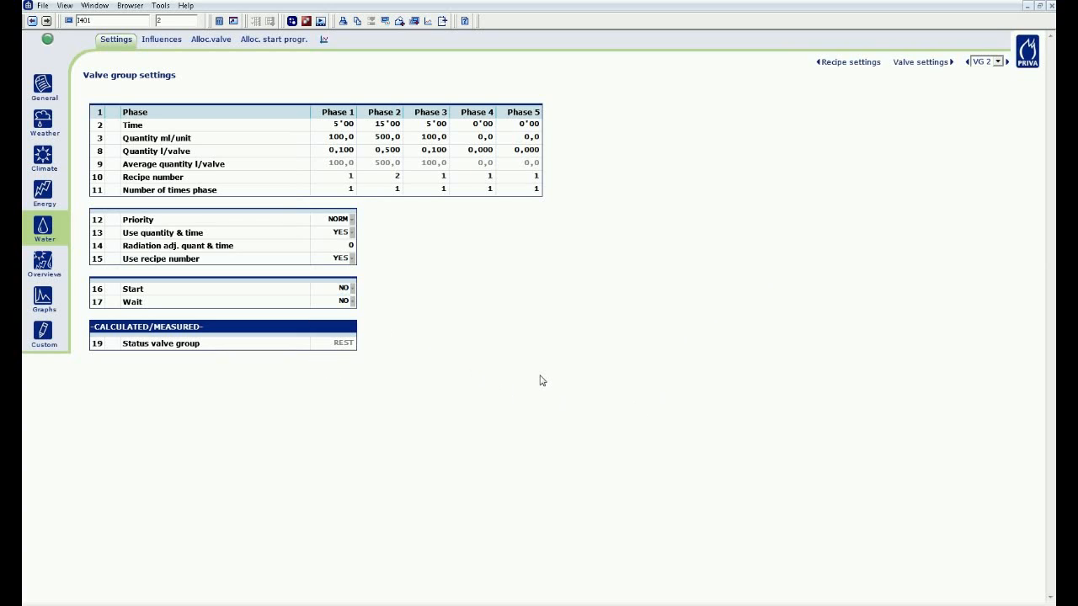
{"action": "mouse_move", "coordinate": [471, 384]}
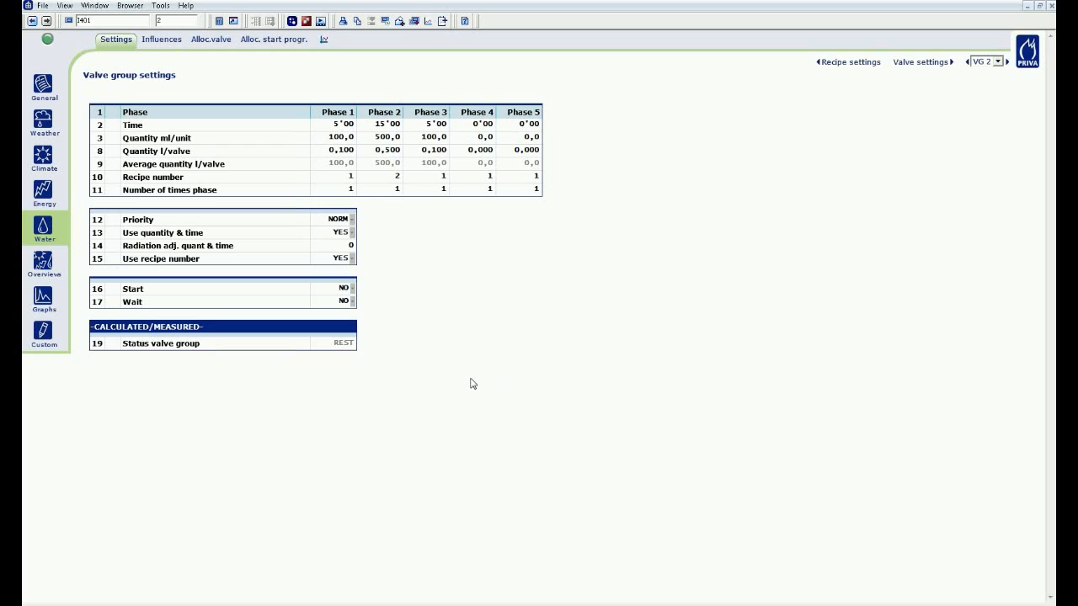
{"action": "left_click", "coordinate": [340, 258]}
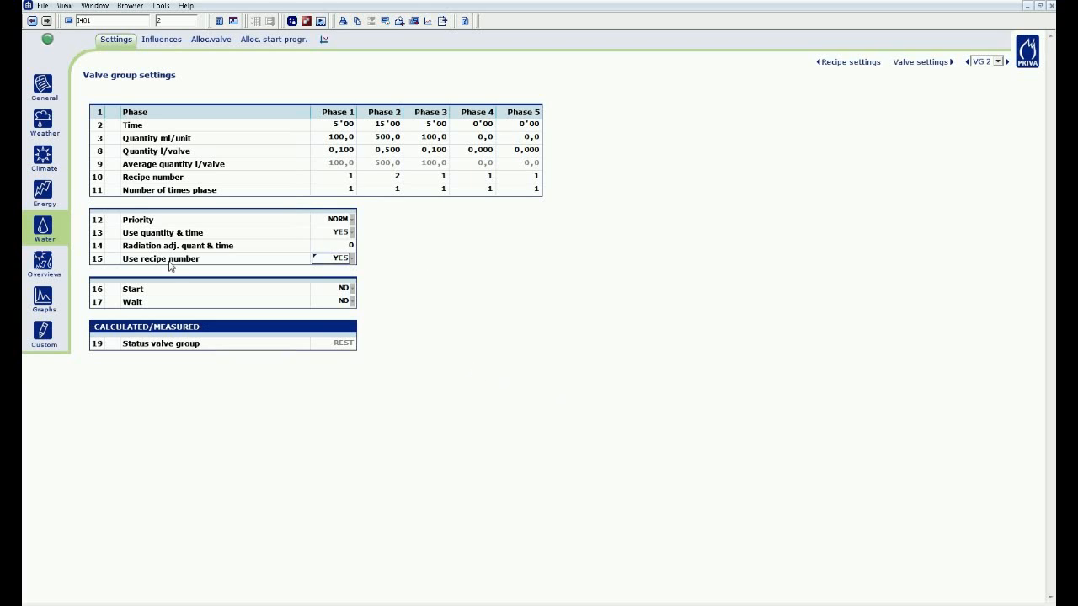
{"action": "left_click", "coordinate": [44, 156]}
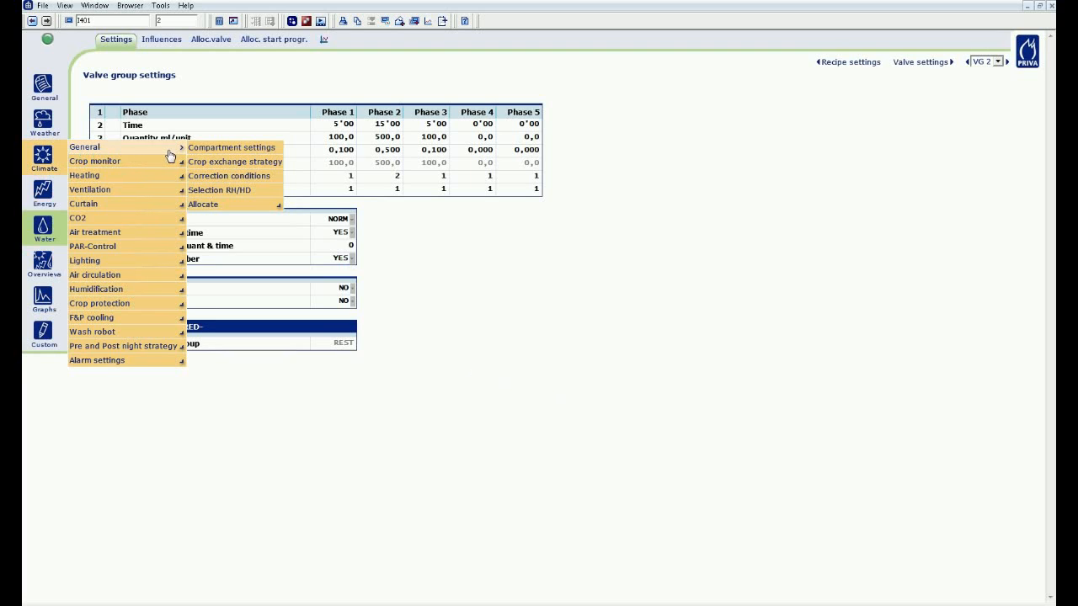
{"action": "mouse_move", "coordinate": [229, 175]}
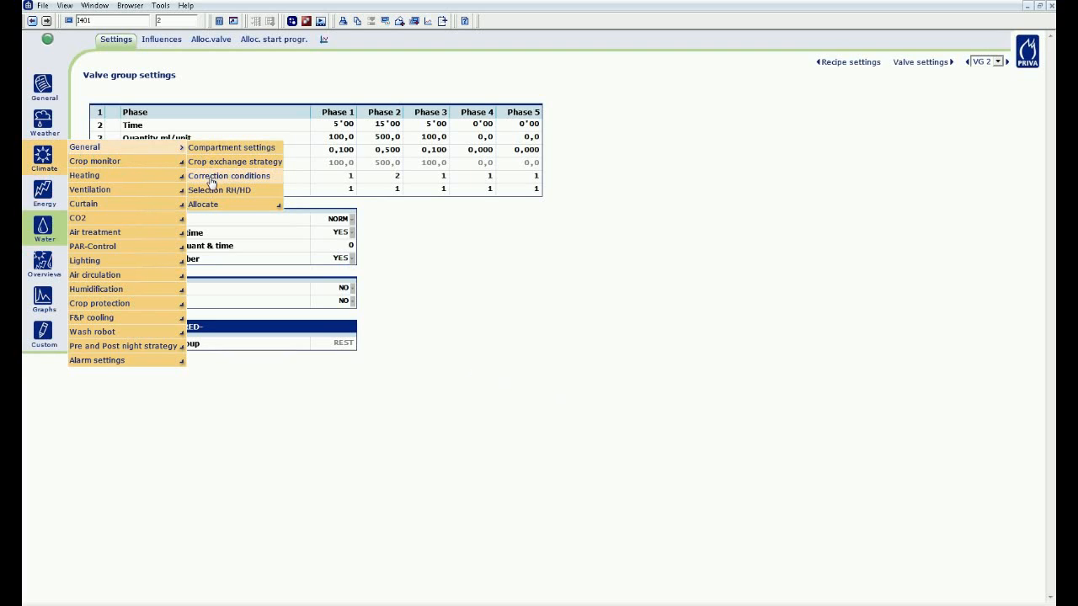
{"action": "left_click", "coordinate": [229, 175]}
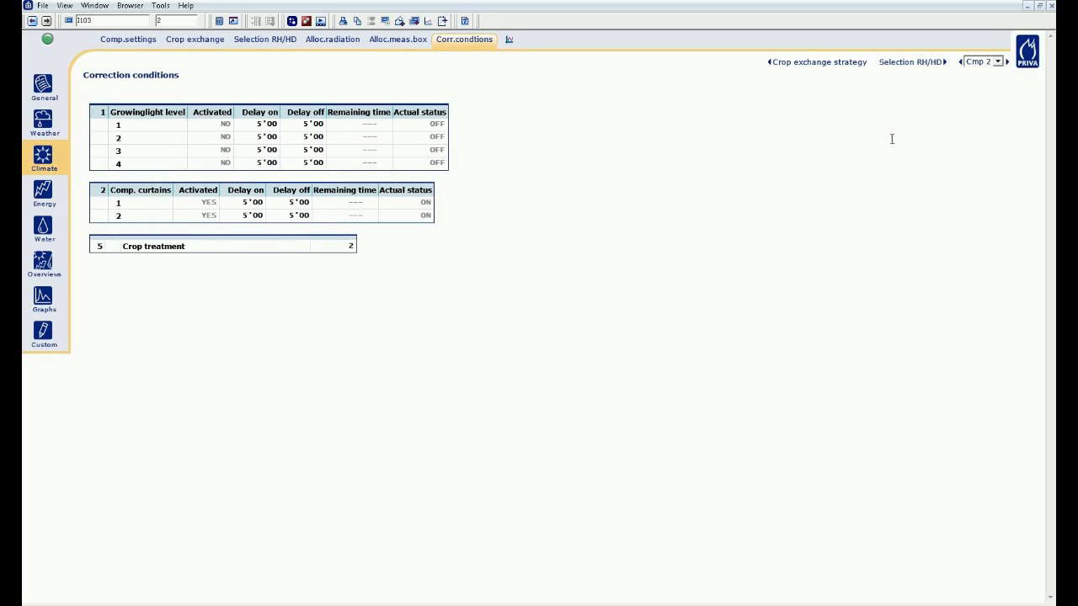
Select compartment 3 and review its irrigation and dry phase correction tables
{"action": "left_click", "coordinate": [999, 61]}
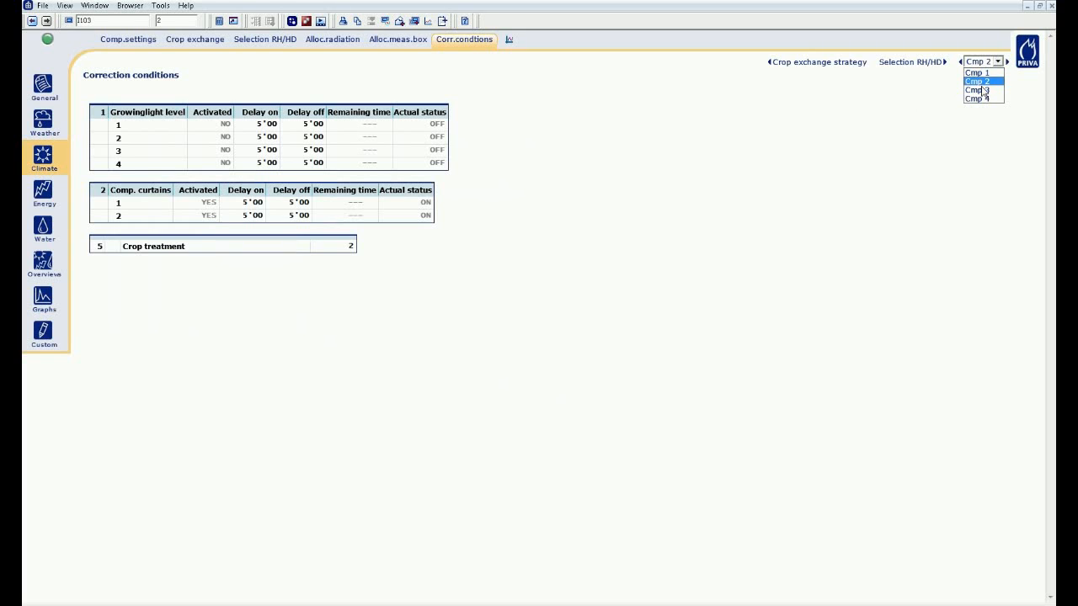
{"action": "left_click", "coordinate": [977, 89]}
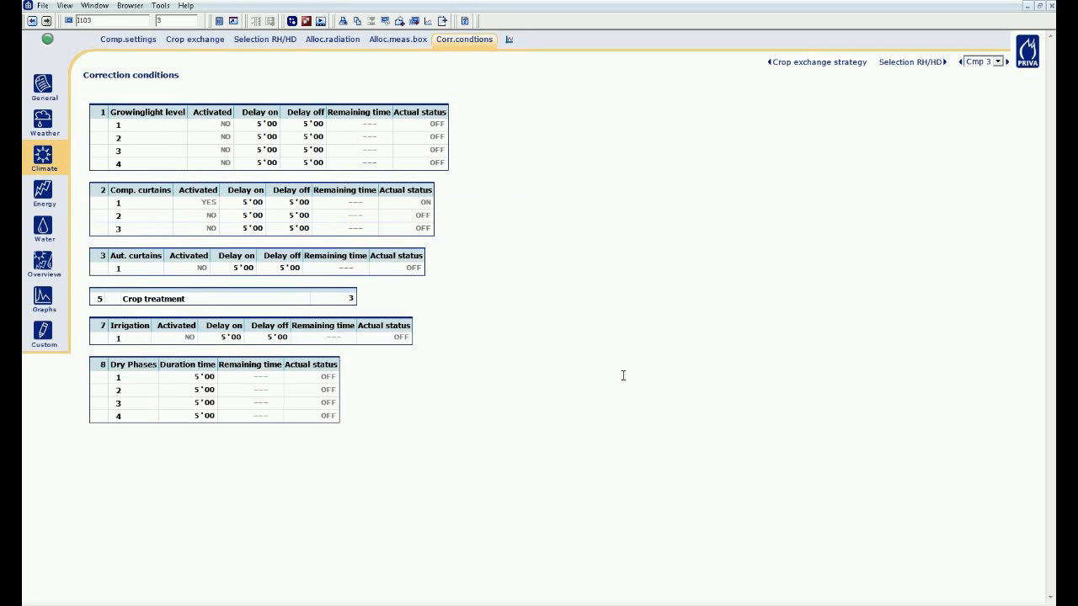
{"action": "mouse_move", "coordinate": [155, 173]}
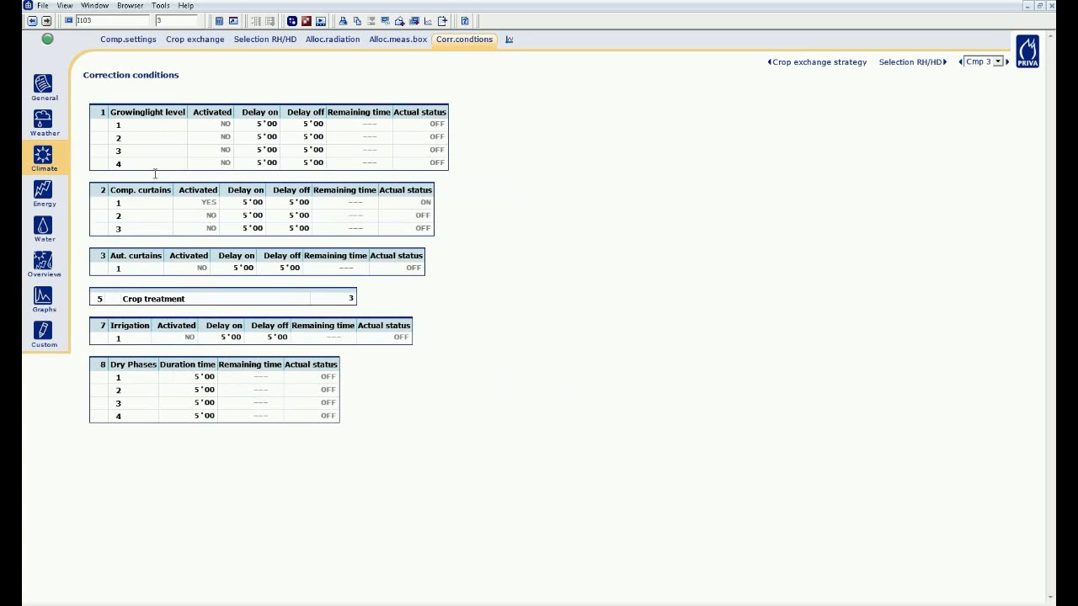
{"action": "mouse_move", "coordinate": [141, 296]}
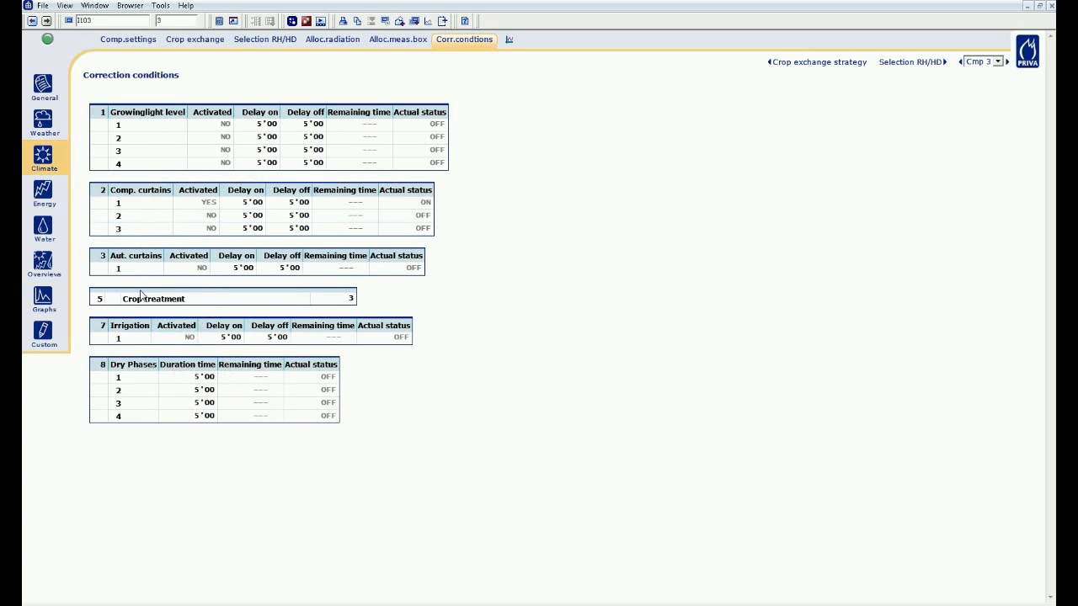
{"action": "mouse_move", "coordinate": [135, 369]}
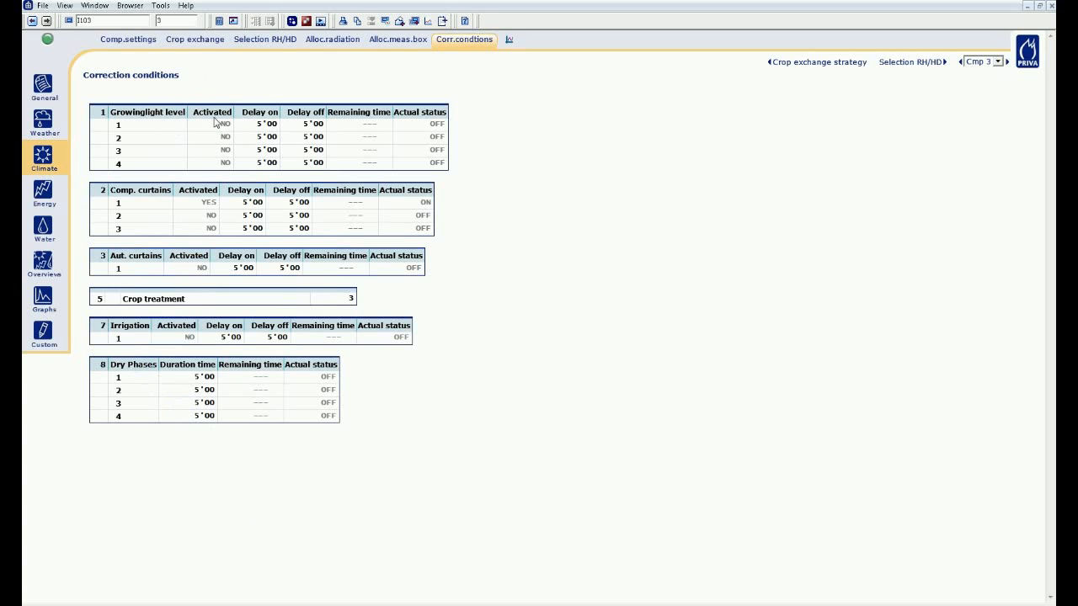
{"action": "left_click", "coordinate": [197, 203]}
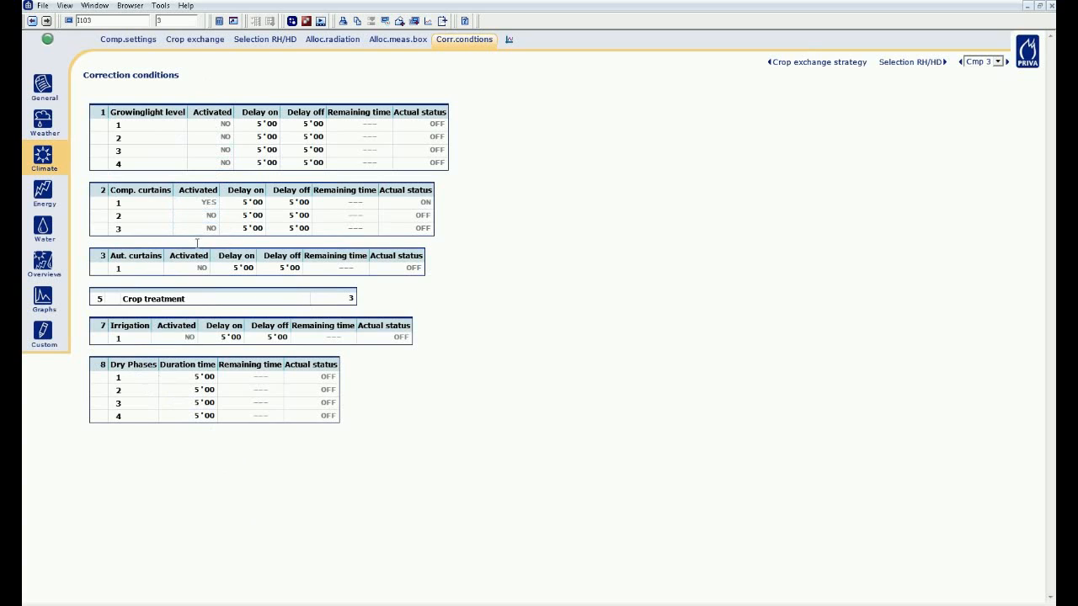
{"action": "left_click", "coordinate": [194, 414]}
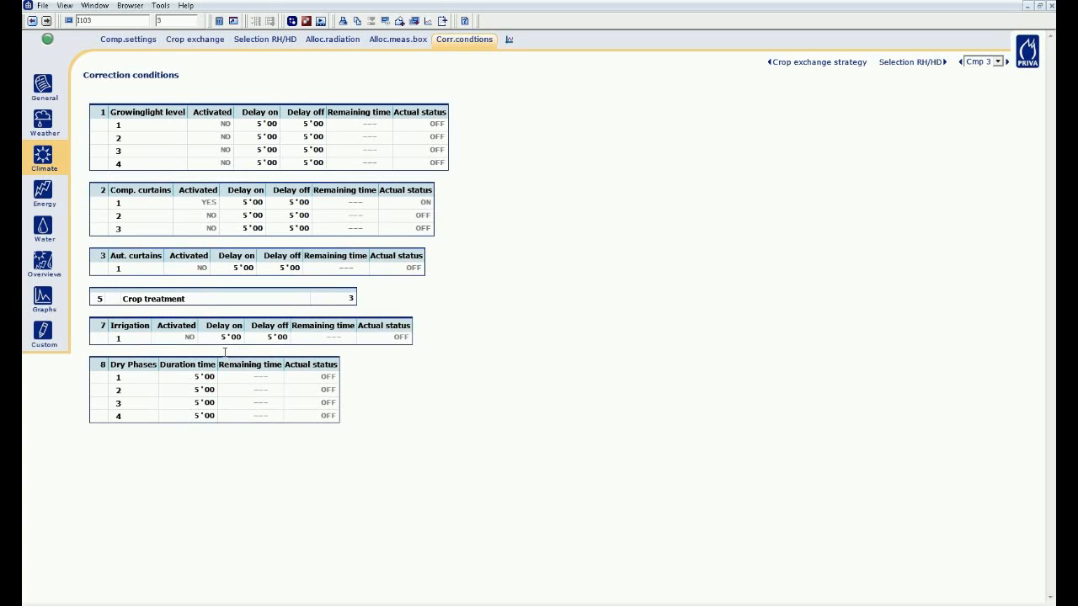
Set the irrigation correction to delay on 1'00 and delay off 0'00
{"action": "left_click", "coordinate": [222, 337]}
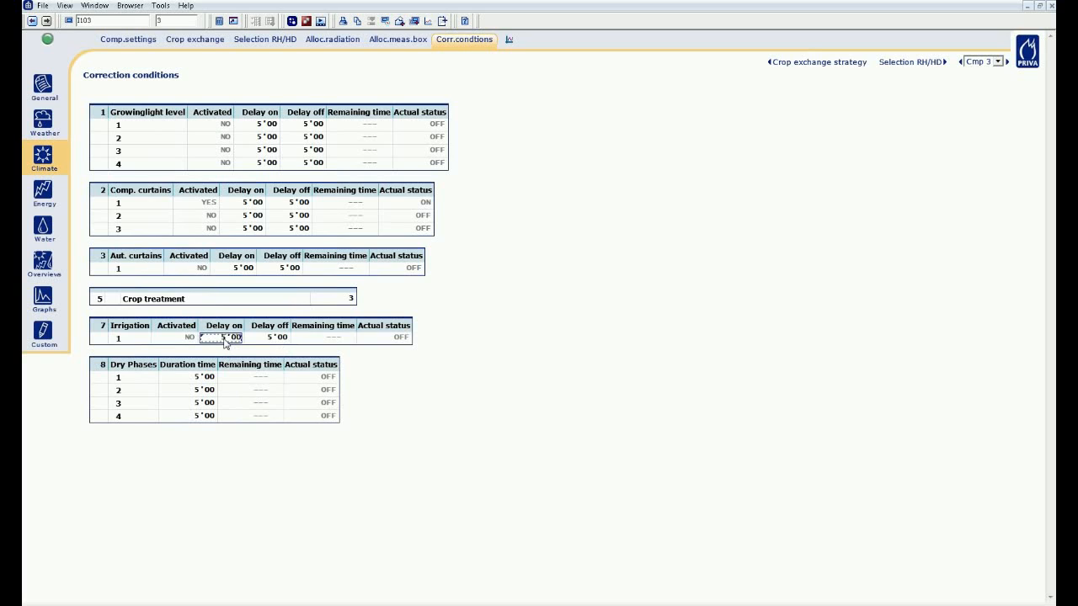
{"action": "mouse_move", "coordinate": [239, 346]}
{"action": "type", "text": "1"}
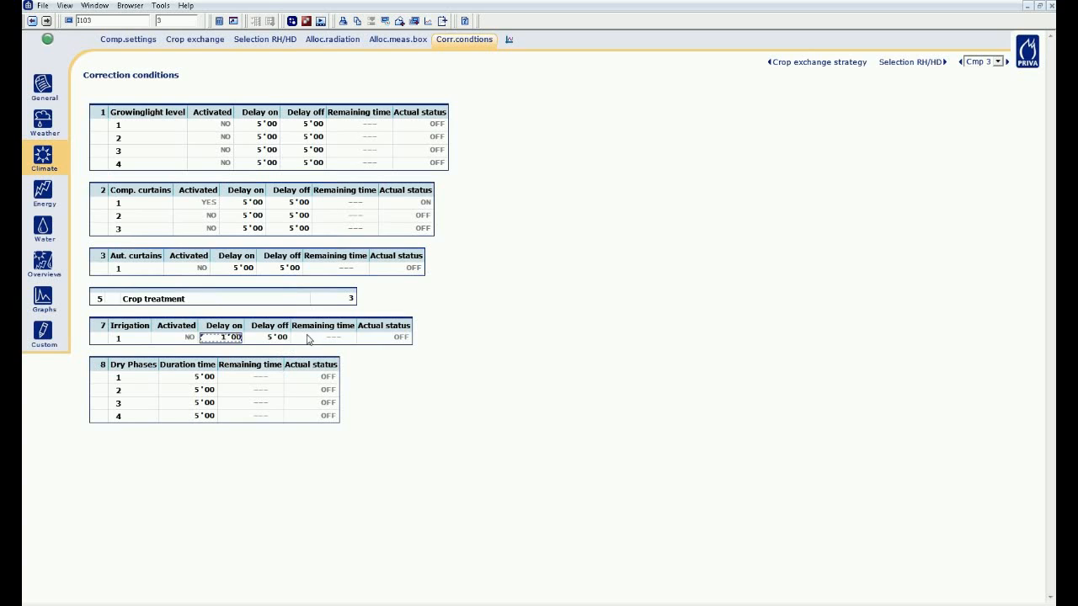
{"action": "left_click", "coordinate": [270, 337]}
{"action": "type", "text": "0"}
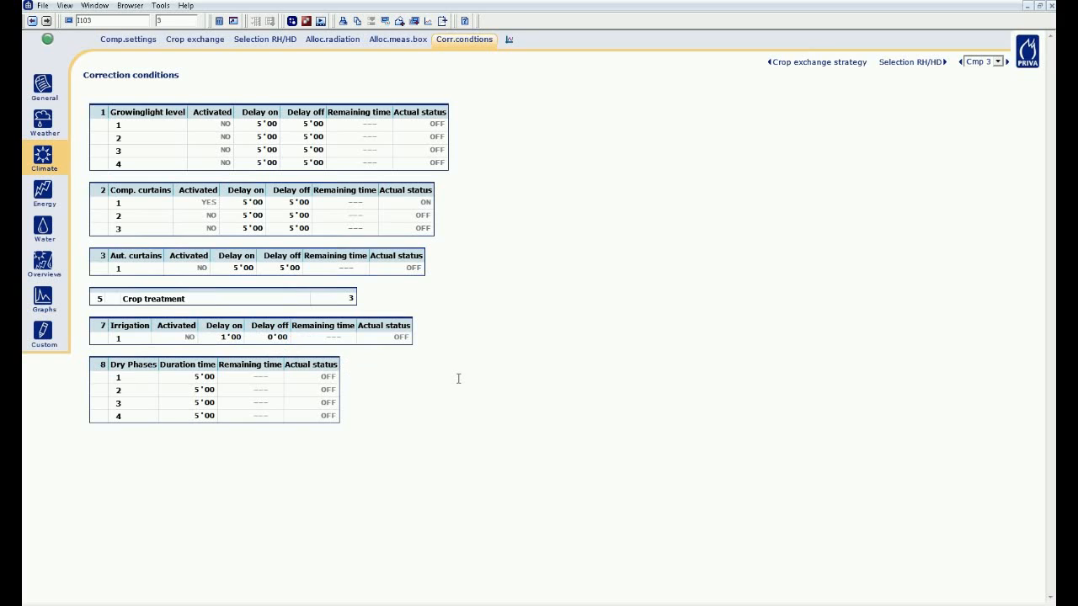
{"action": "mouse_move", "coordinate": [388, 391]}
{"action": "type", "text": "120"}
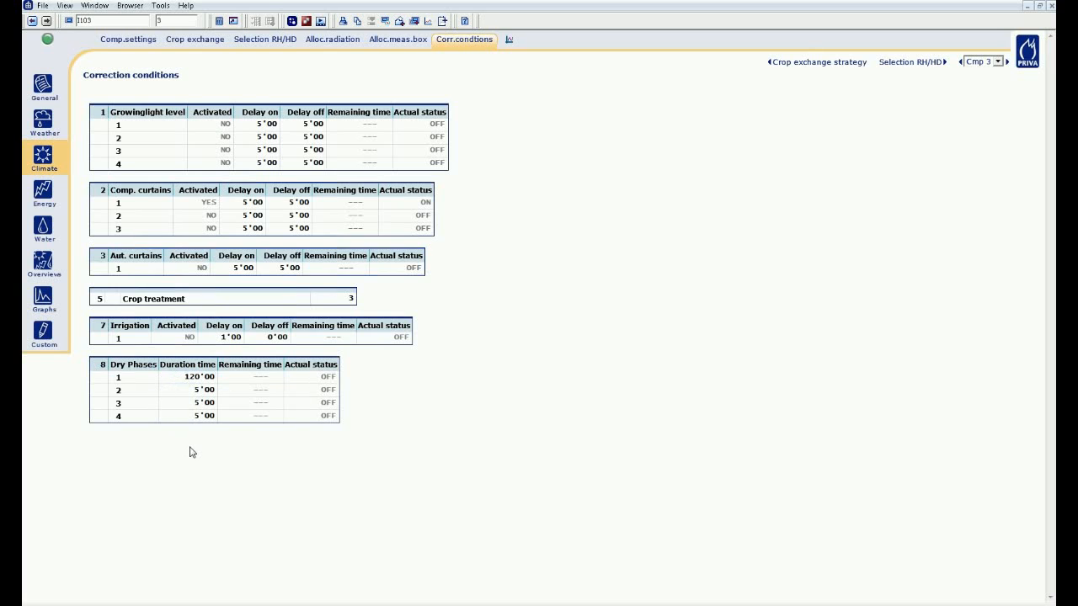
{"action": "mouse_move", "coordinate": [179, 445]}
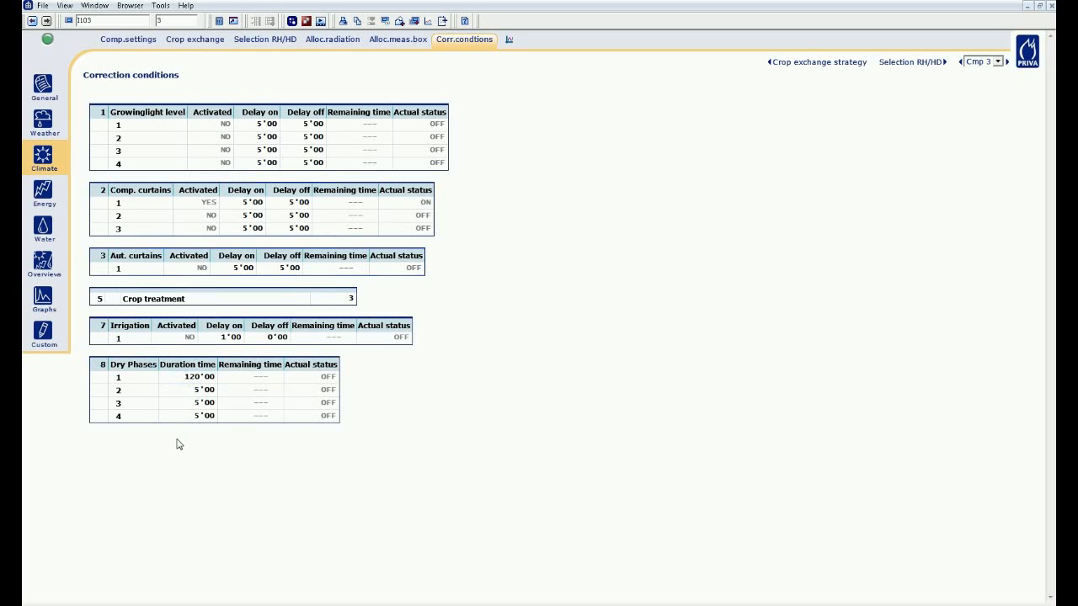
{"action": "mouse_move", "coordinate": [161, 436]}
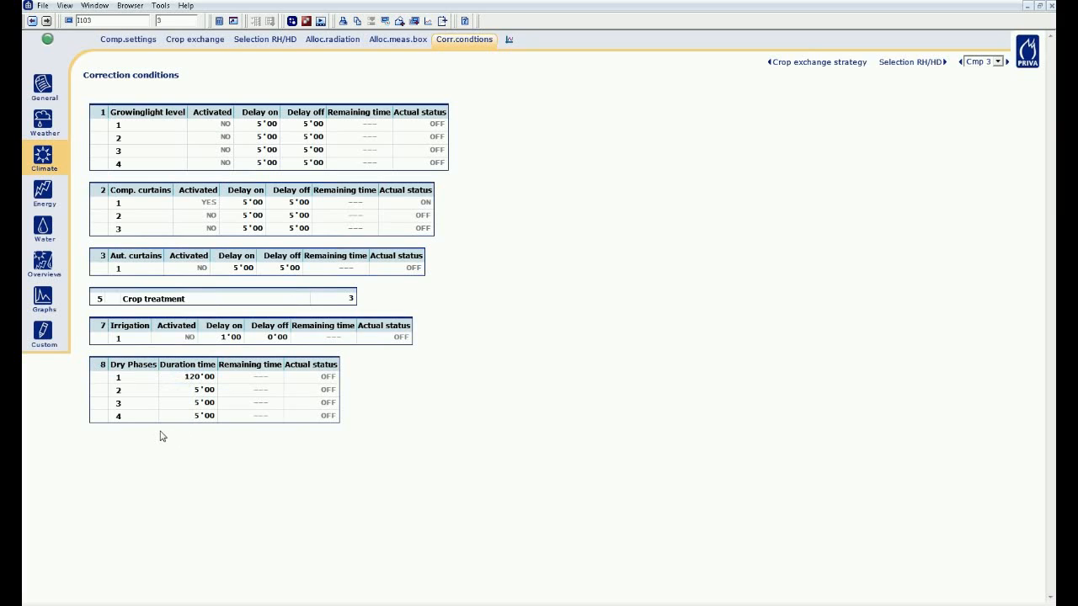
{"action": "mouse_move", "coordinate": [155, 430]}
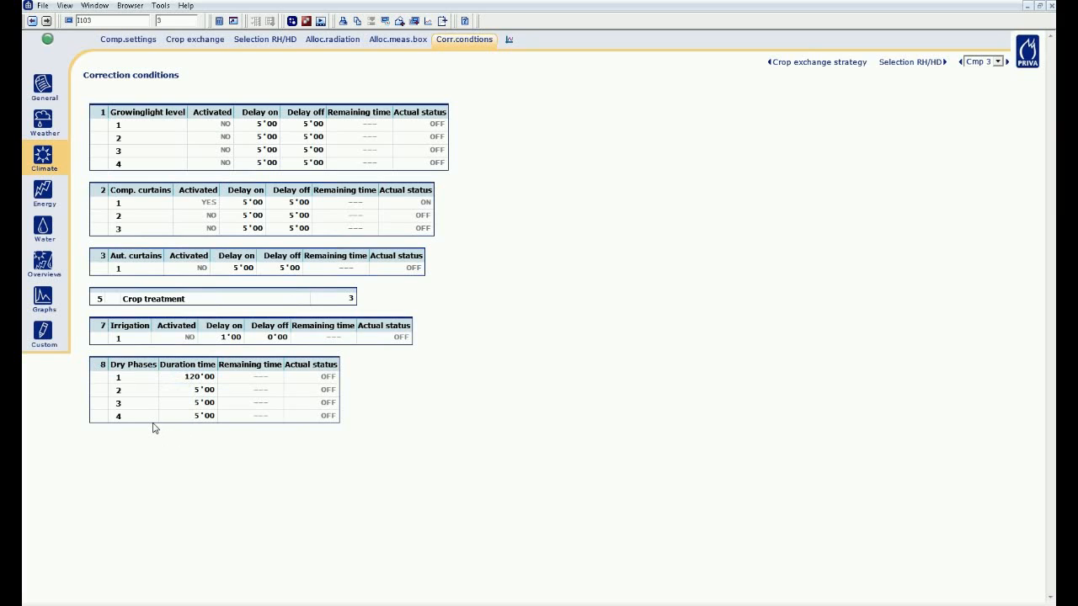
{"action": "mouse_move", "coordinate": [84, 171]}
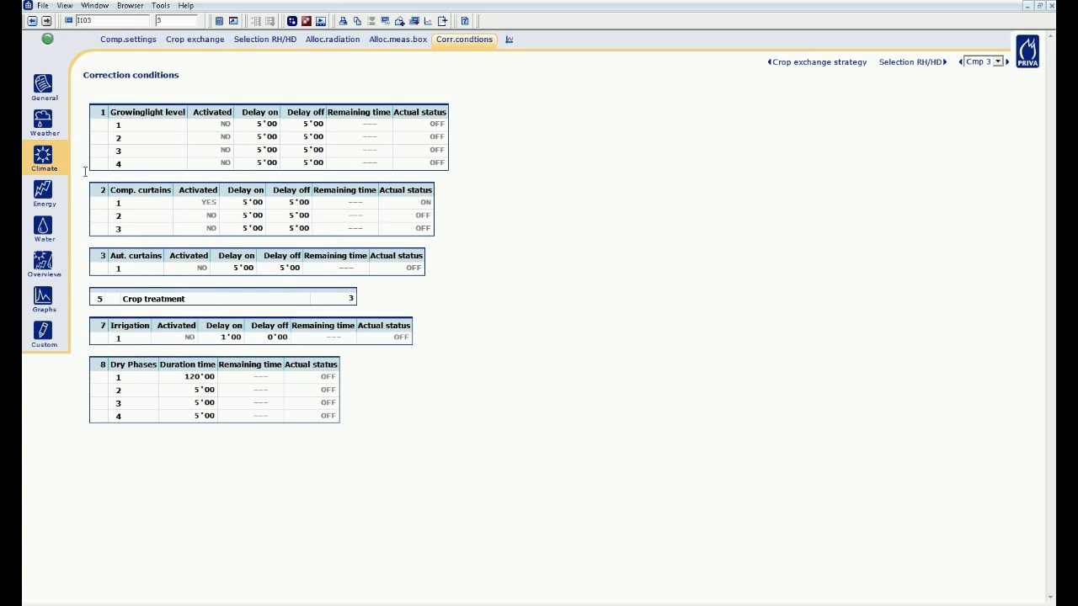
Go to compartment 3's pipe corrections and switch correction 1's clock to YES
{"action": "left_click", "coordinate": [44, 160]}
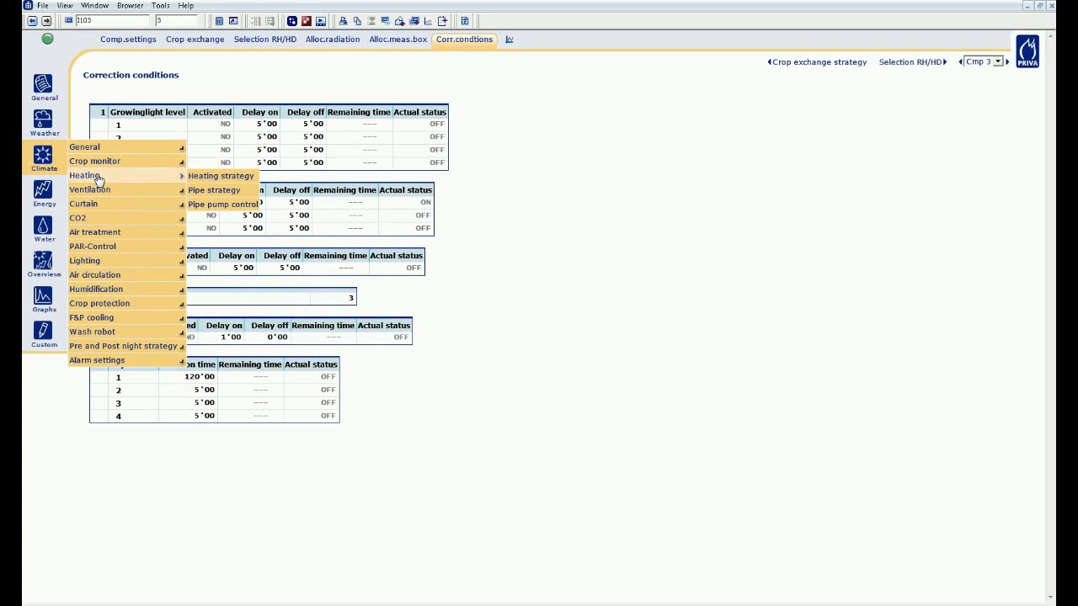
{"action": "left_click", "coordinate": [214, 188]}
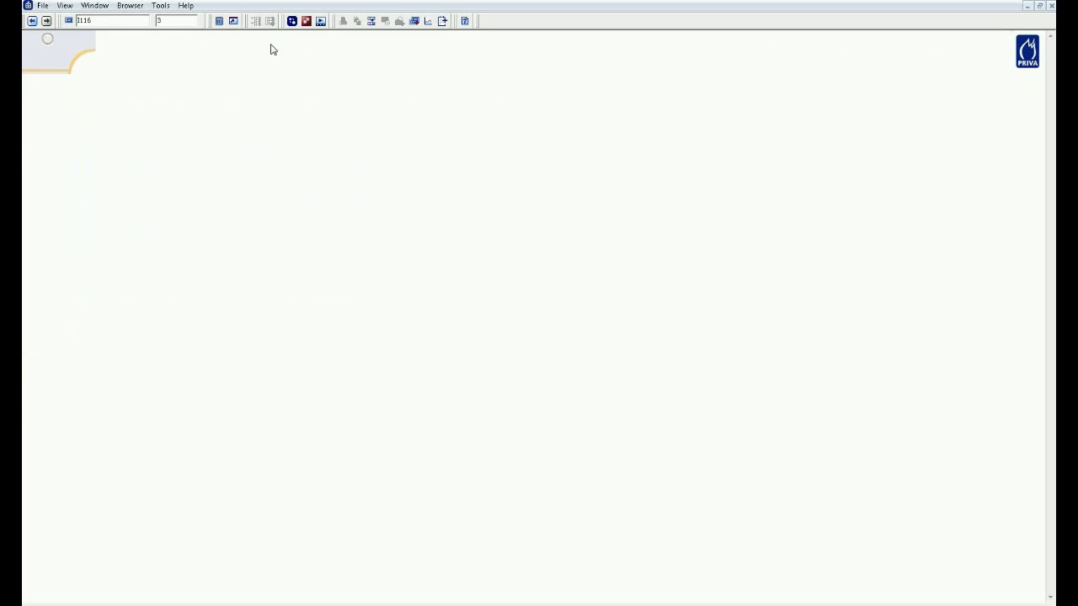
{"action": "left_click", "coordinate": [263, 39]}
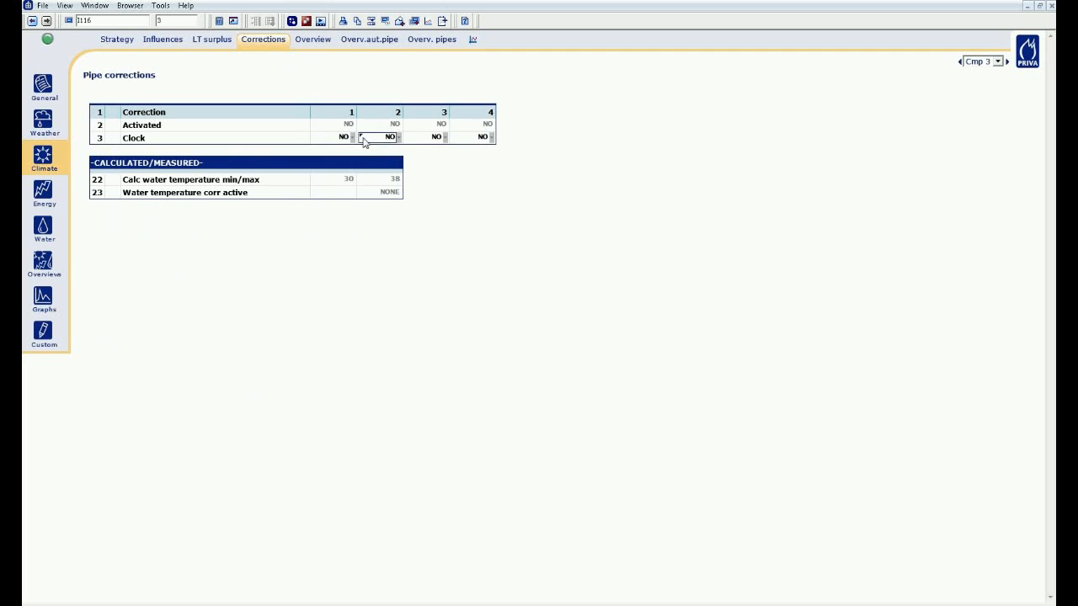
{"action": "left_click", "coordinate": [344, 137]}
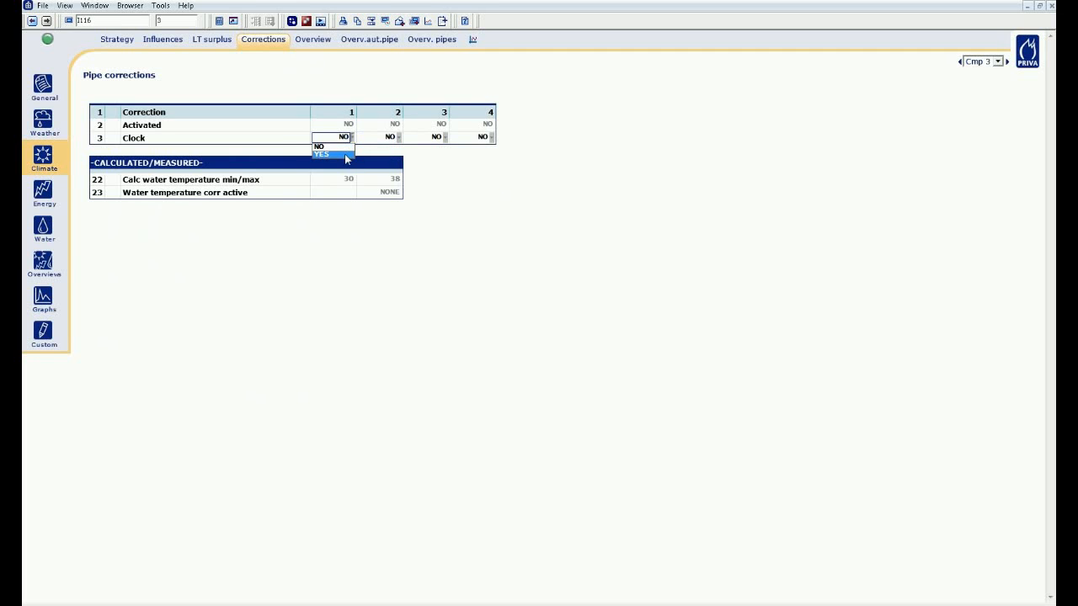
{"action": "left_click", "coordinate": [320, 155]}
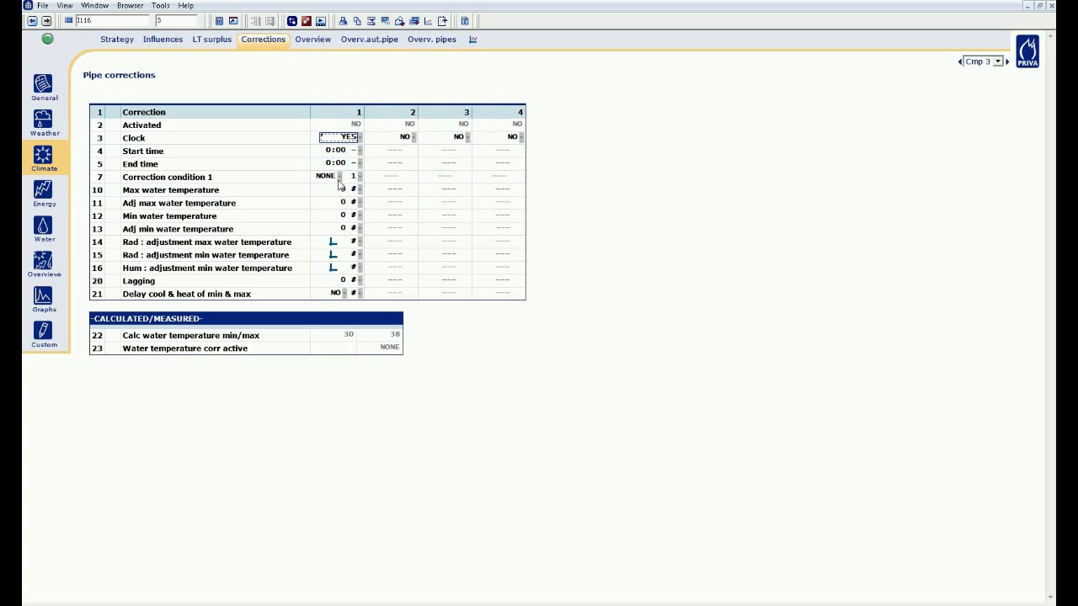
Make pipe correction 1 conditional on IRRIGATION with maximum water temperature 30
{"action": "left_click", "coordinate": [327, 177]}
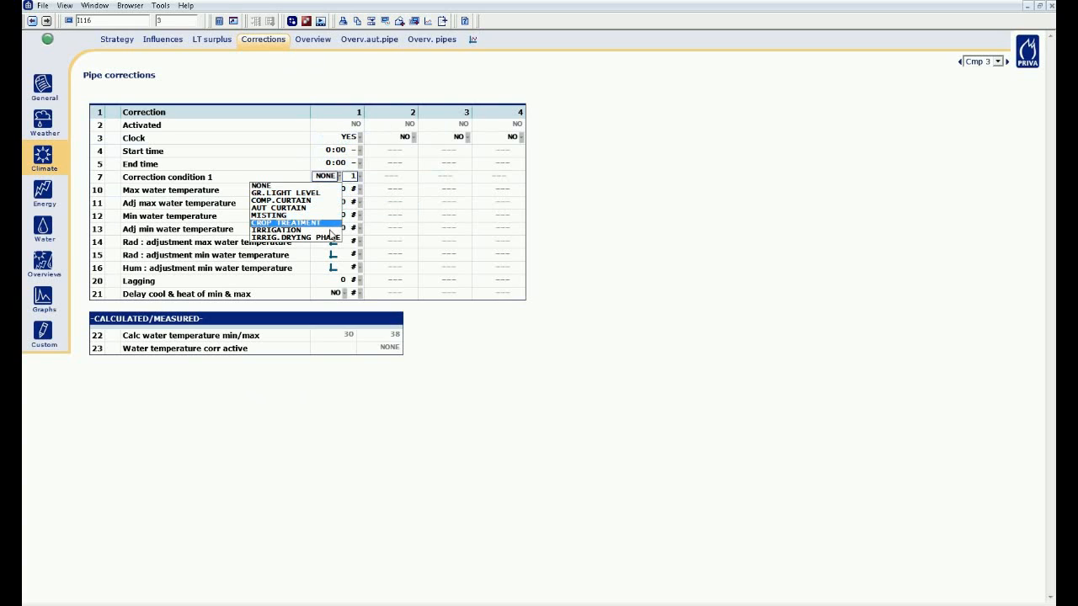
{"action": "left_click", "coordinate": [277, 229]}
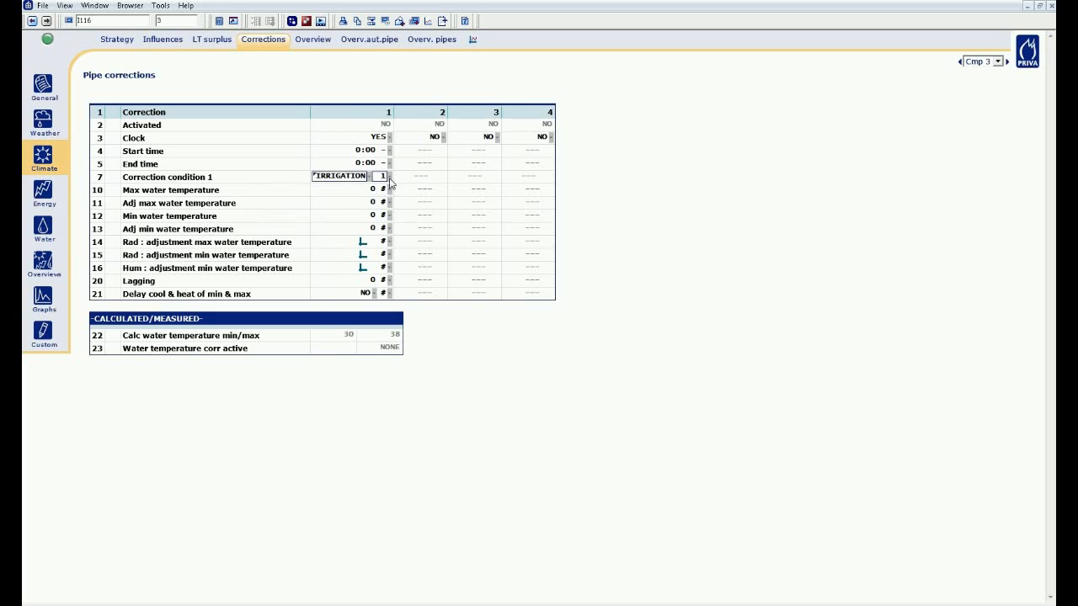
{"action": "left_click", "coordinate": [388, 175]}
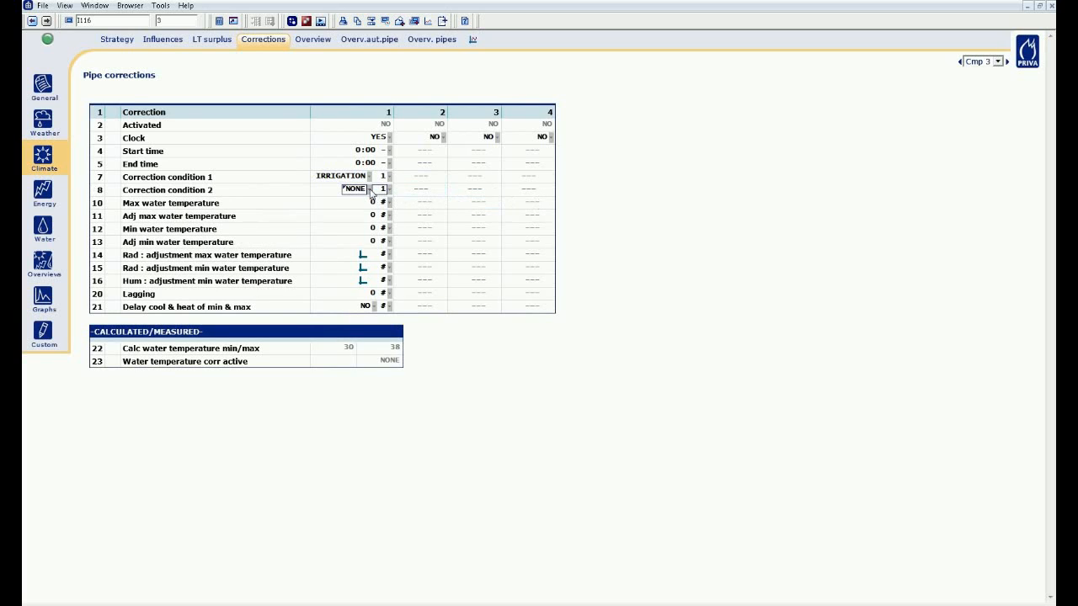
{"action": "left_click", "coordinate": [362, 202]}
{"action": "type", "text": "30"}
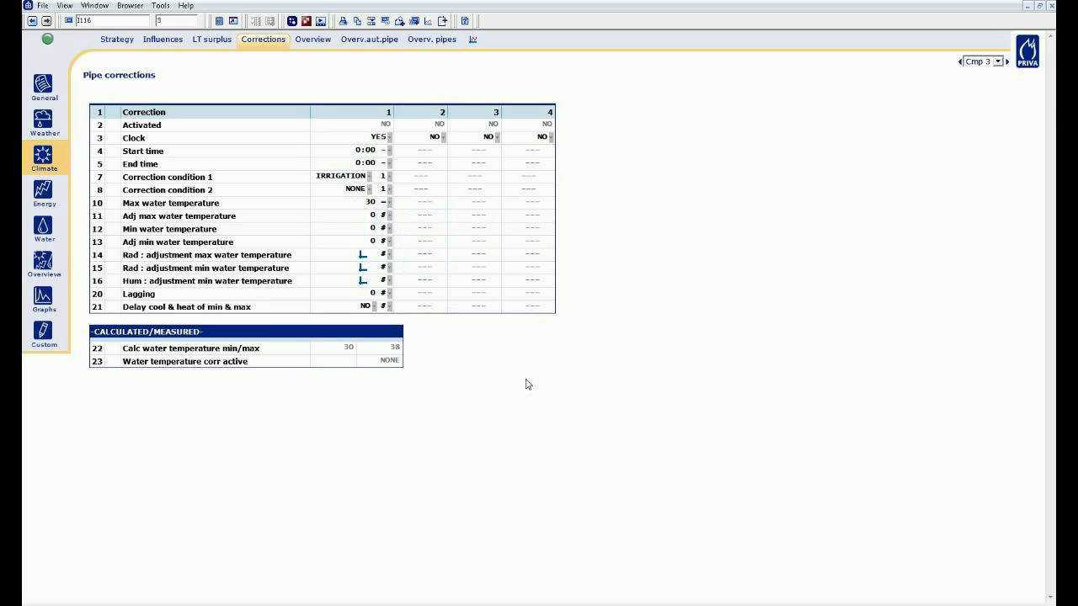
{"action": "mouse_move", "coordinate": [521, 377]}
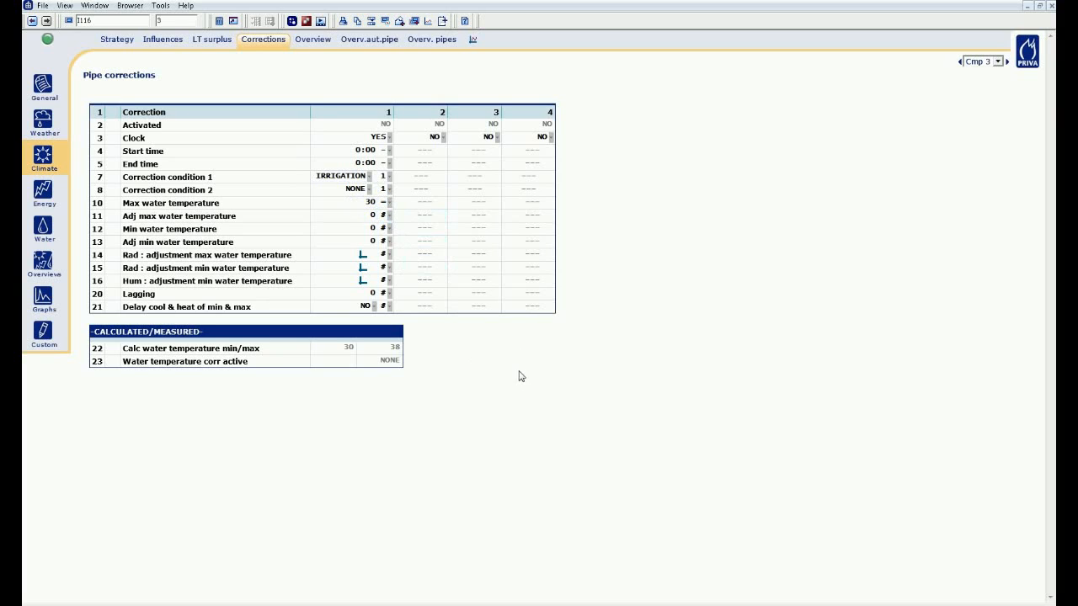
{"action": "mouse_move", "coordinate": [596, 114]}
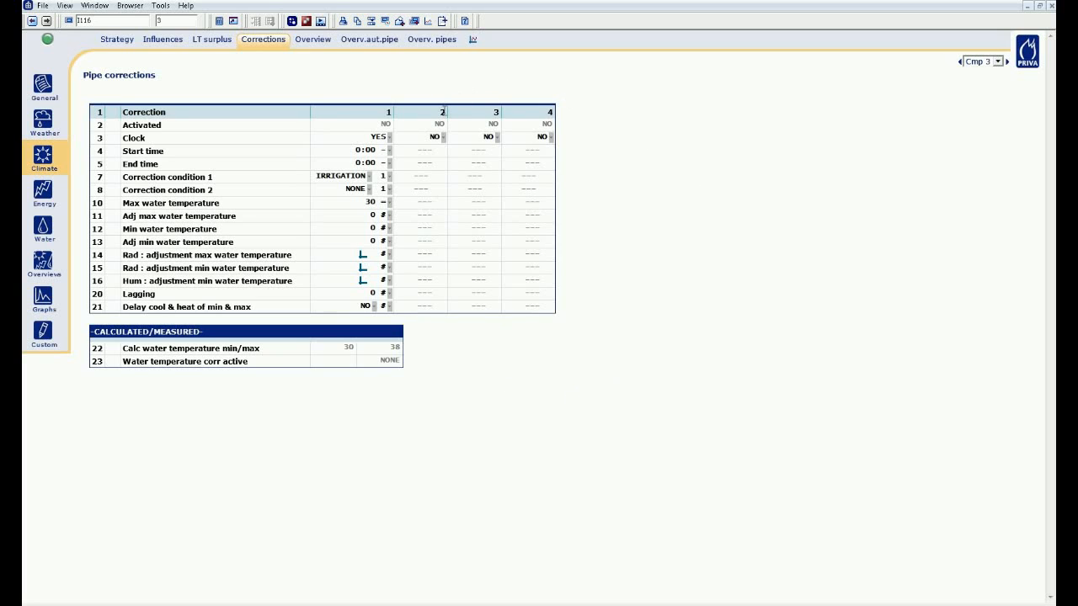
Switch pipe correction 2's clock on and condition it on irrigation drying phase 1
{"action": "left_click", "coordinate": [425, 137]}
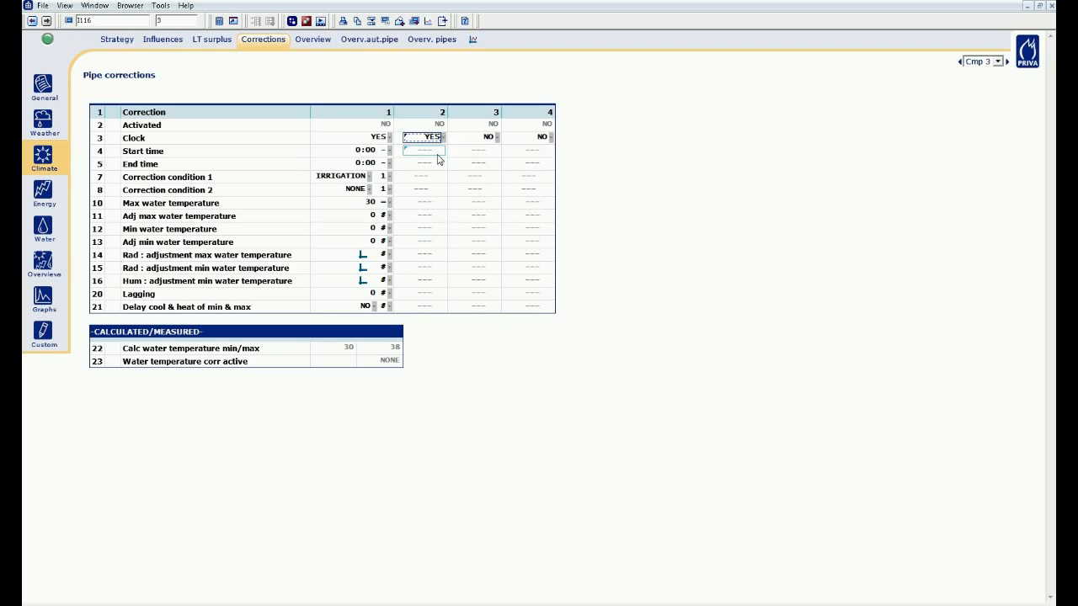
{"action": "left_click", "coordinate": [408, 177]}
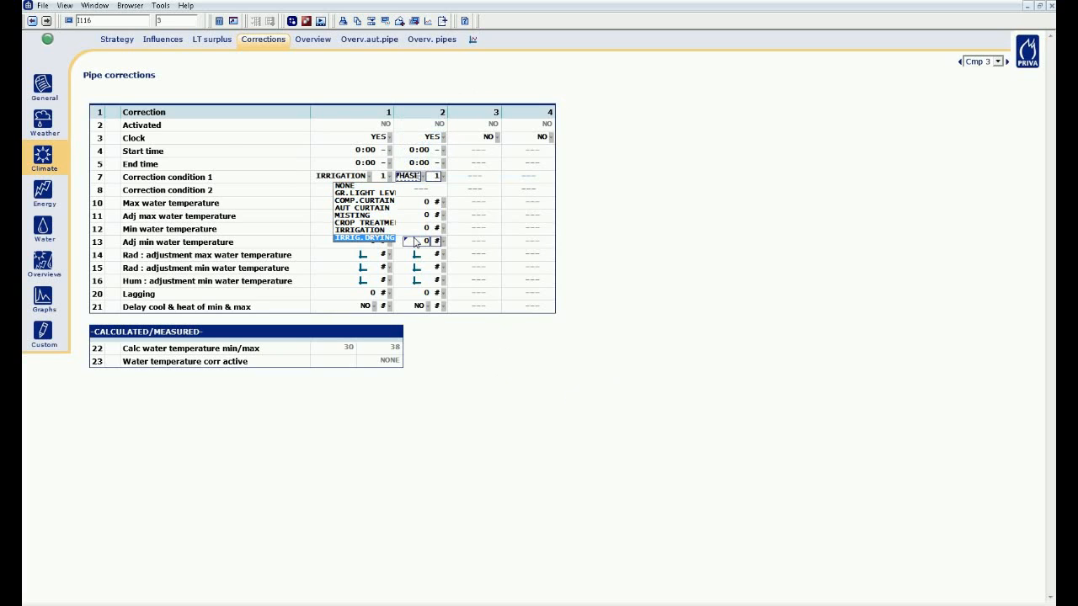
{"action": "left_click", "coordinate": [363, 237]}
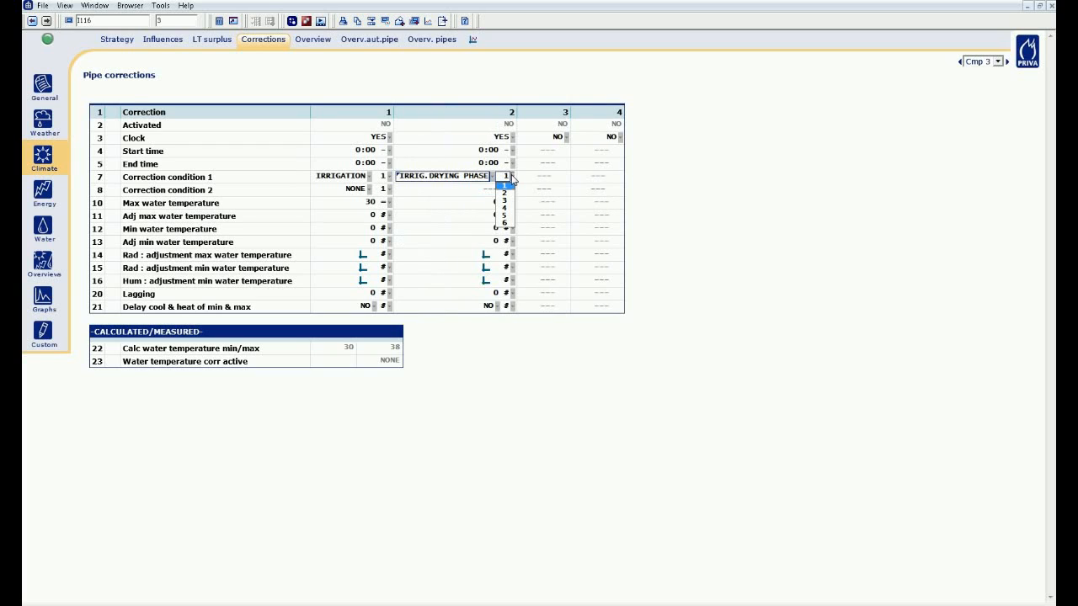
{"action": "mouse_move", "coordinate": [667, 189]}
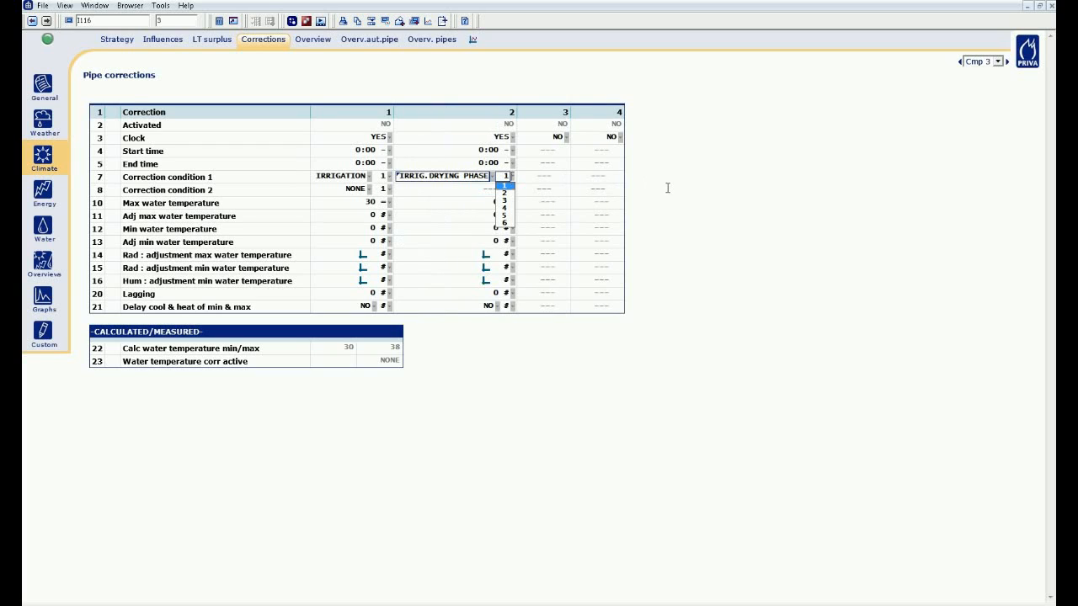
{"action": "left_click", "coordinate": [504, 189]}
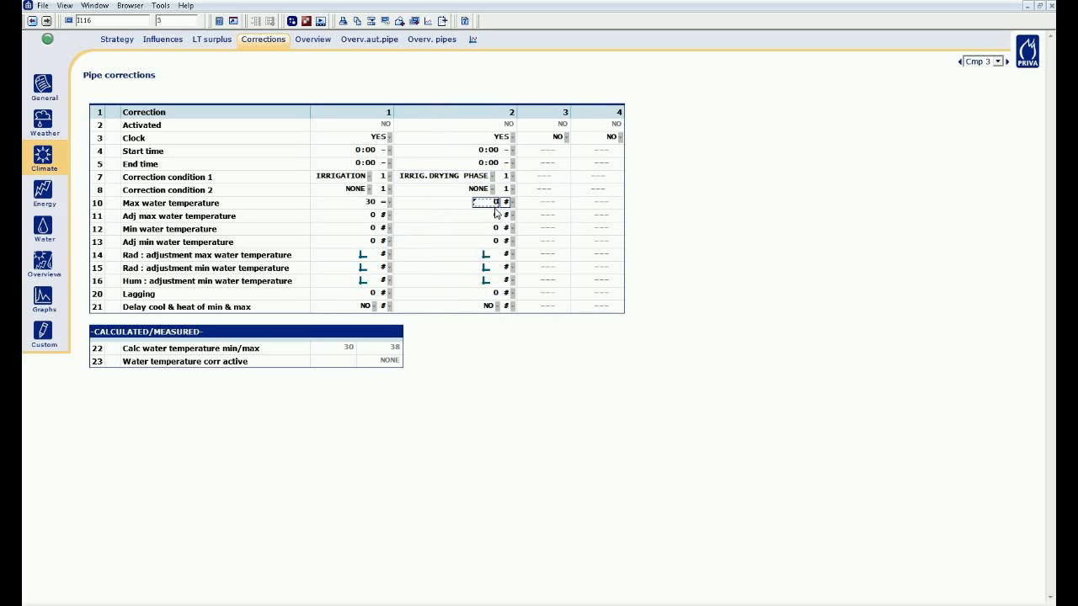
Set pipe correction 2's maximum and minimum water temperature to 37
{"action": "left_click", "coordinate": [495, 216]}
{"action": "type", "text": "37"}
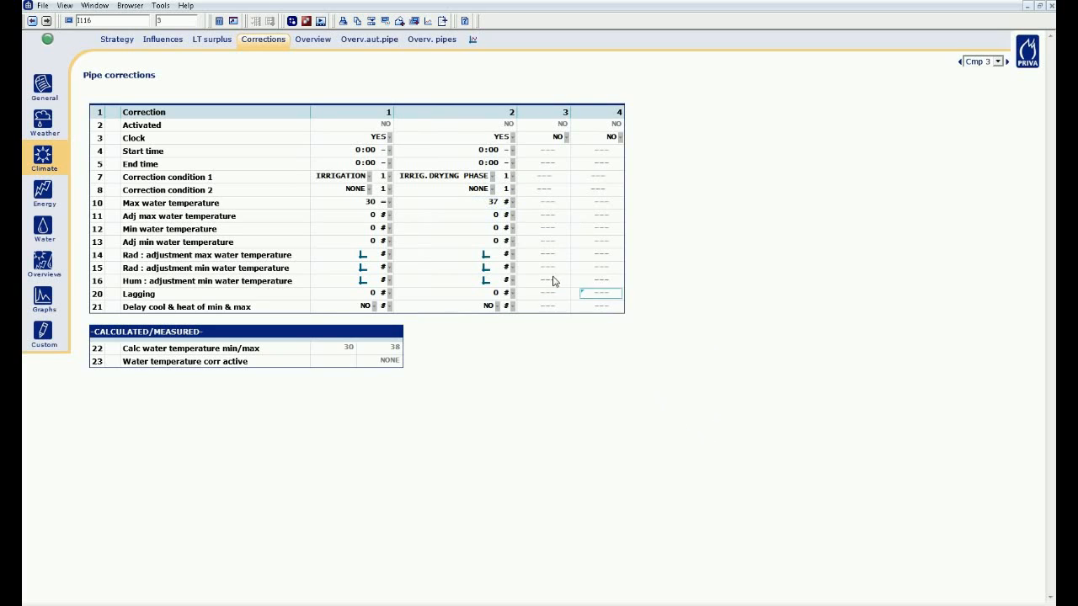
{"action": "left_click", "coordinate": [491, 202]}
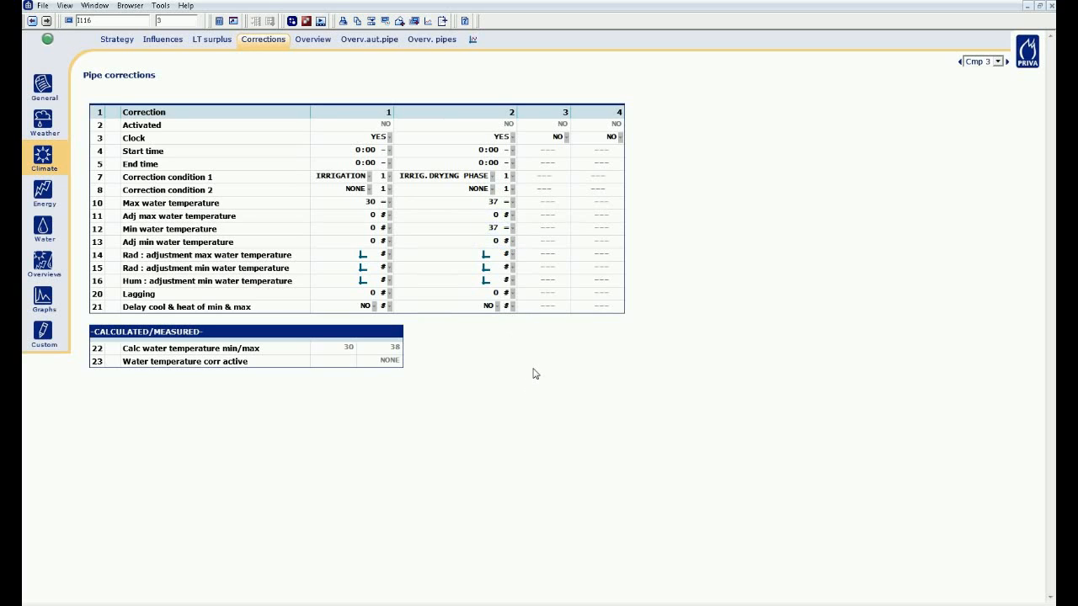
{"action": "mouse_move", "coordinate": [438, 123]}
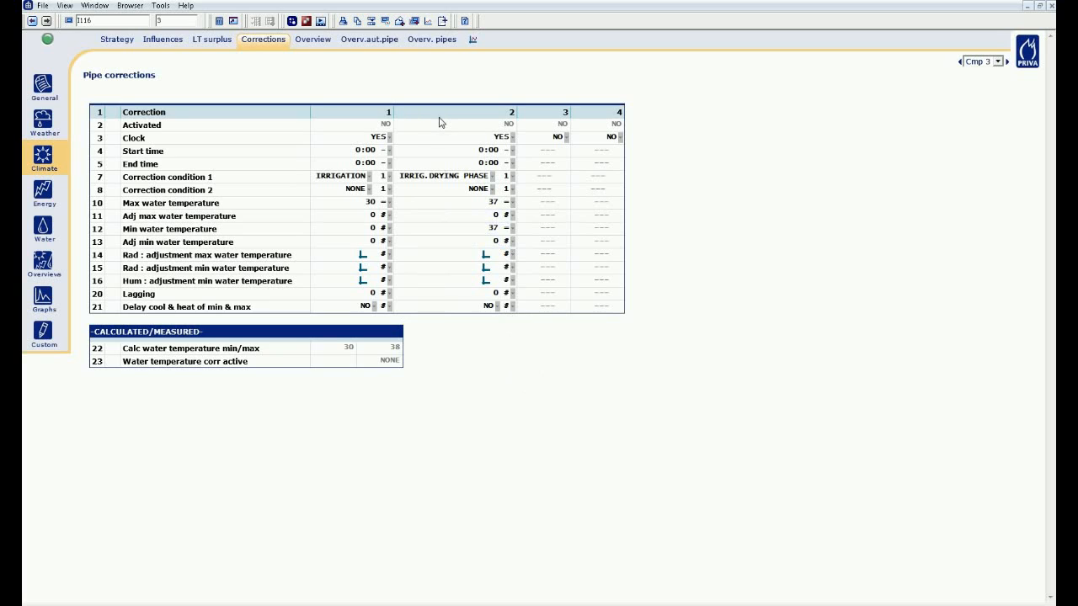
{"action": "mouse_move", "coordinate": [542, 111]}
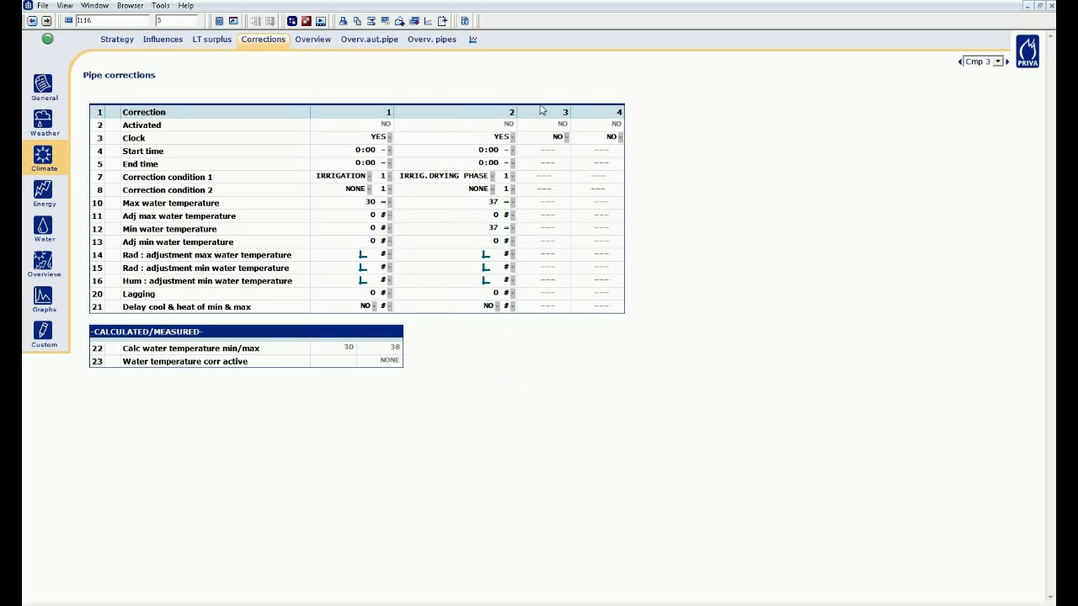
{"action": "mouse_move", "coordinate": [563, 98]}
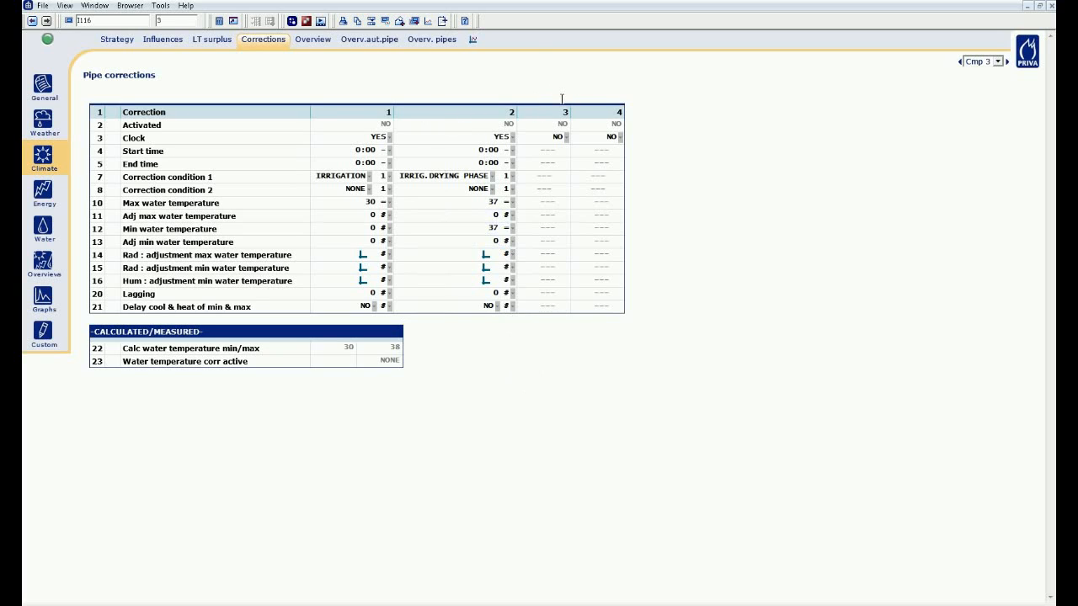
{"action": "mouse_move", "coordinate": [428, 115]}
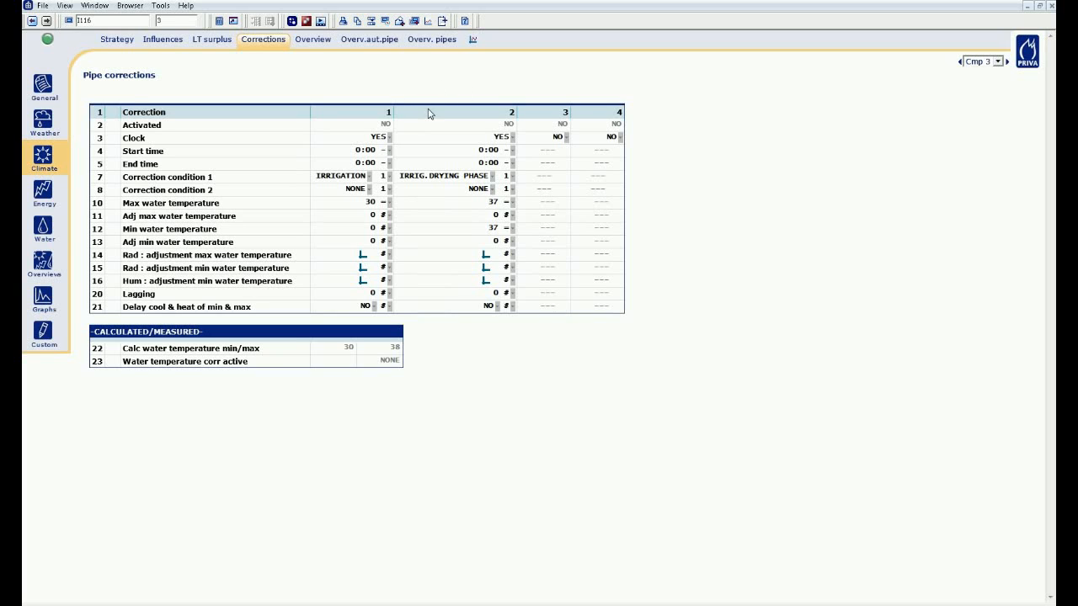
{"action": "left_click", "coordinate": [44, 159]}
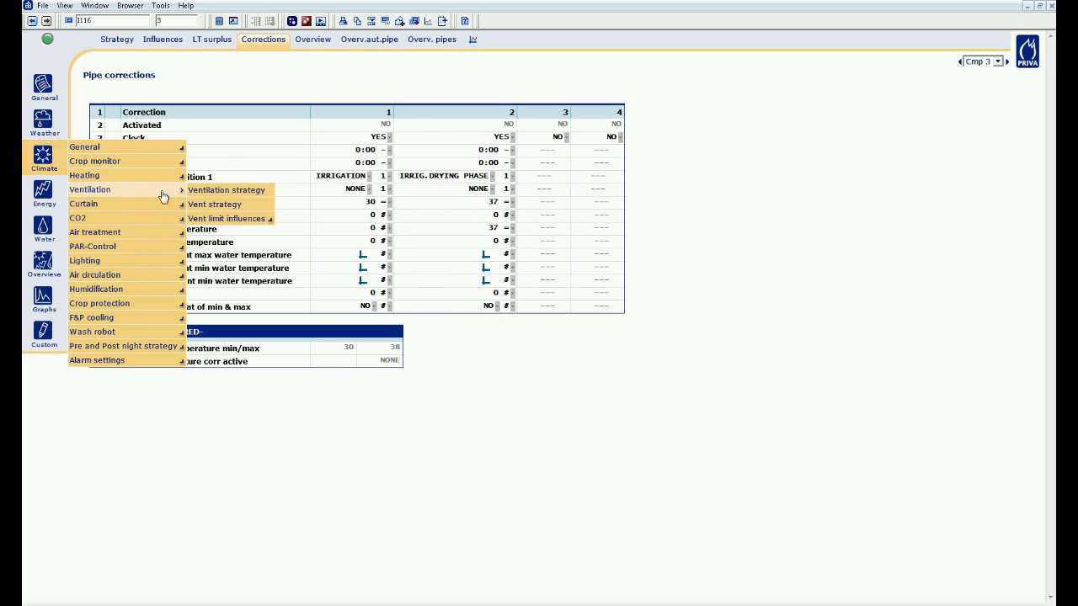
{"action": "mouse_move", "coordinate": [216, 206]}
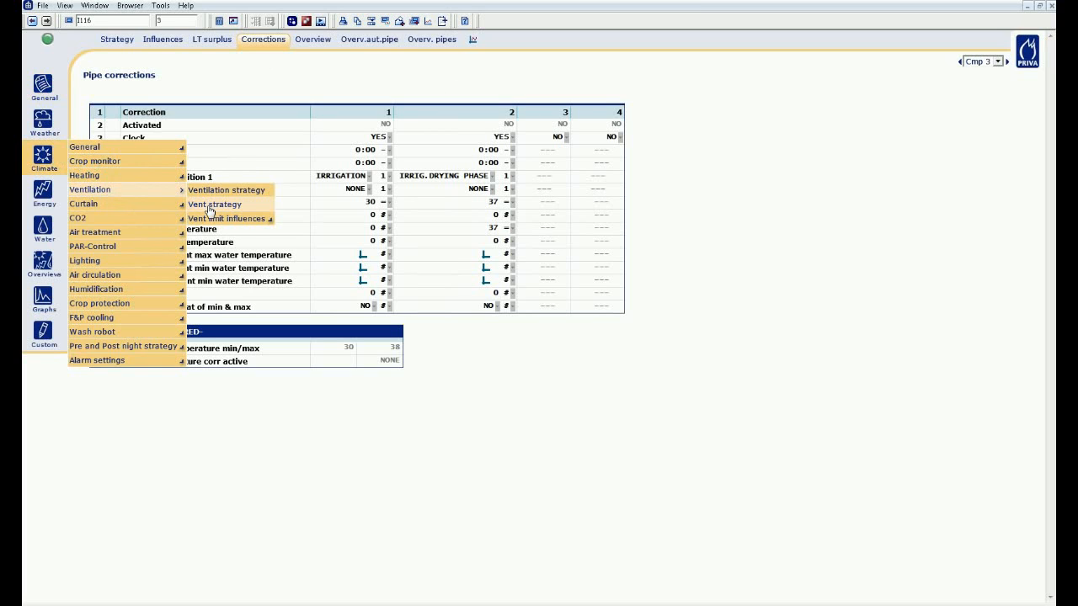
On the vent corrections page, switch correction 1's clock on and condition it on irrigation drying phase 1
{"action": "left_click", "coordinate": [215, 204]}
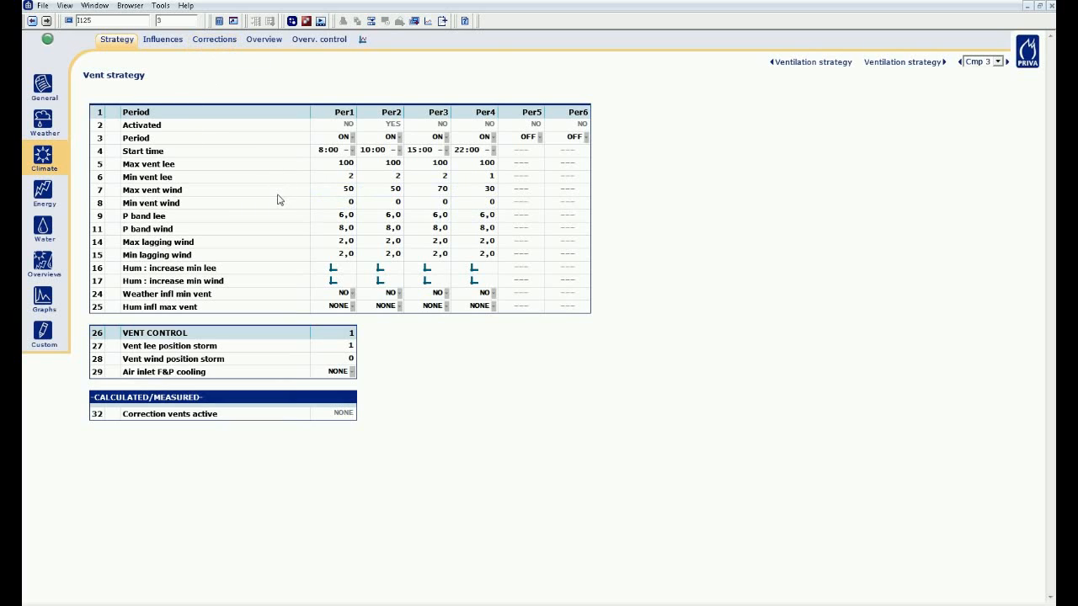
{"action": "left_click", "coordinate": [214, 39]}
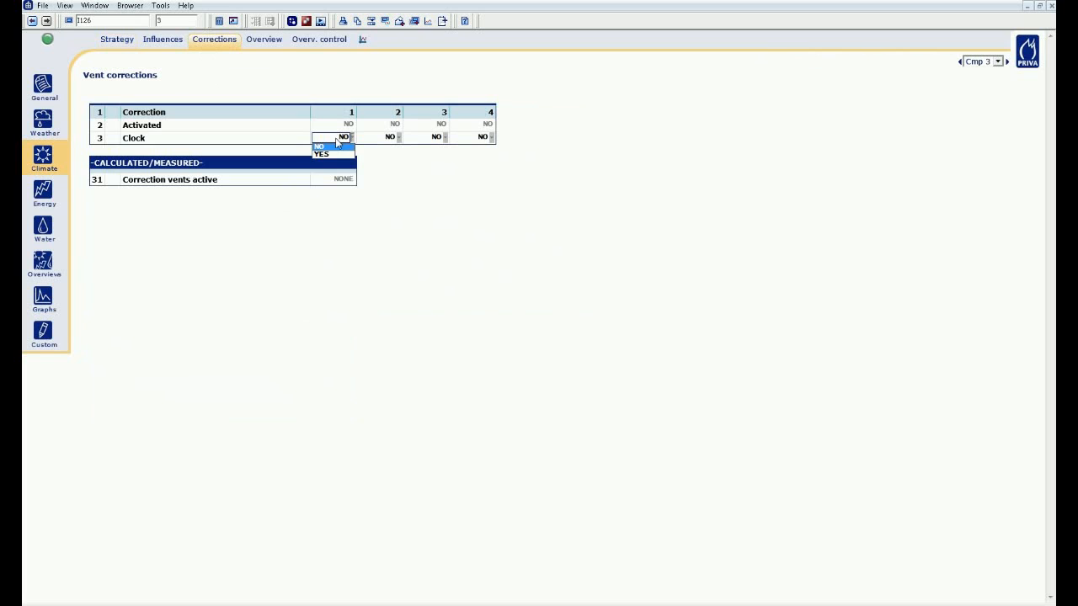
{"action": "left_click", "coordinate": [322, 155]}
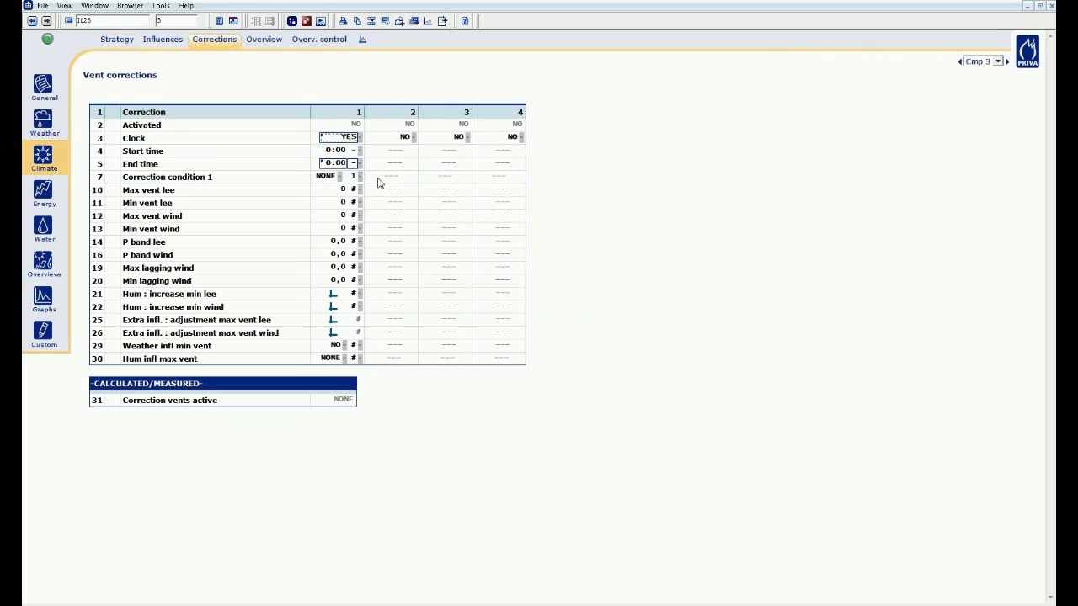
{"action": "left_click", "coordinate": [335, 189]}
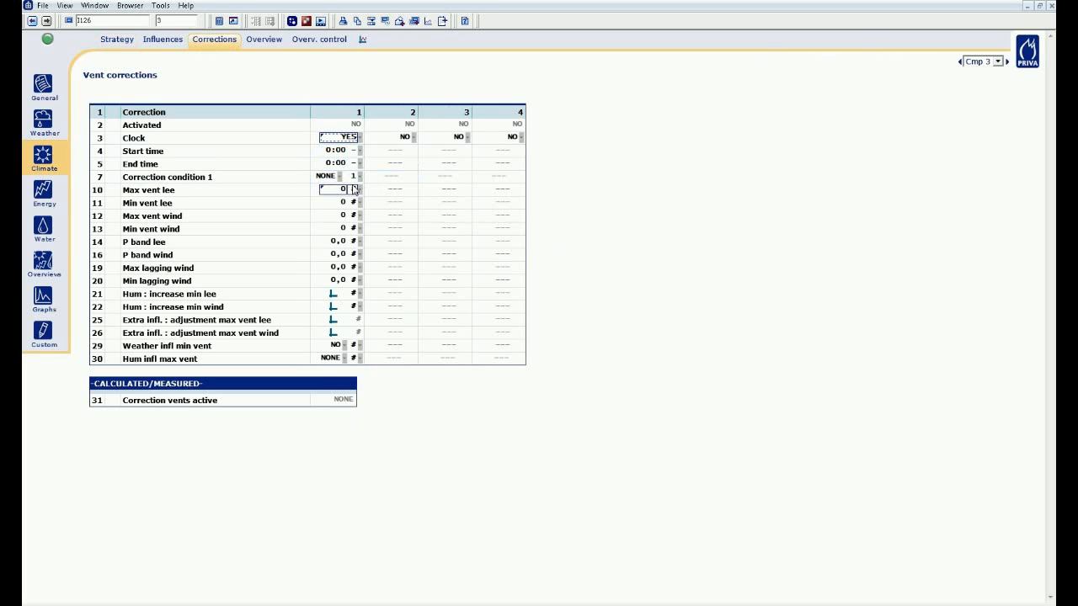
{"action": "left_click", "coordinate": [326, 177]}
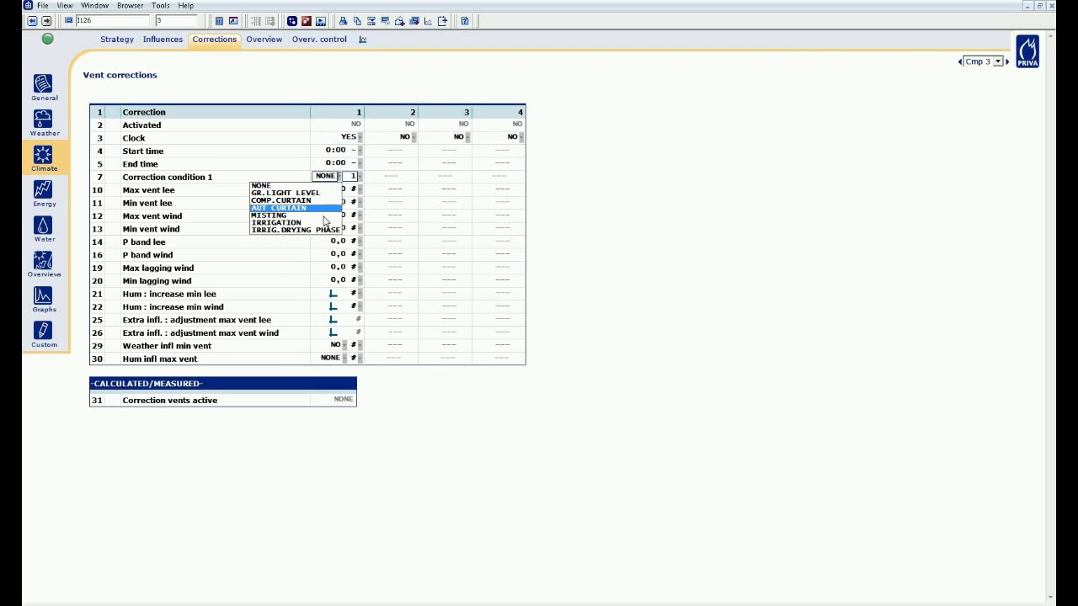
{"action": "left_click", "coordinate": [294, 230]}
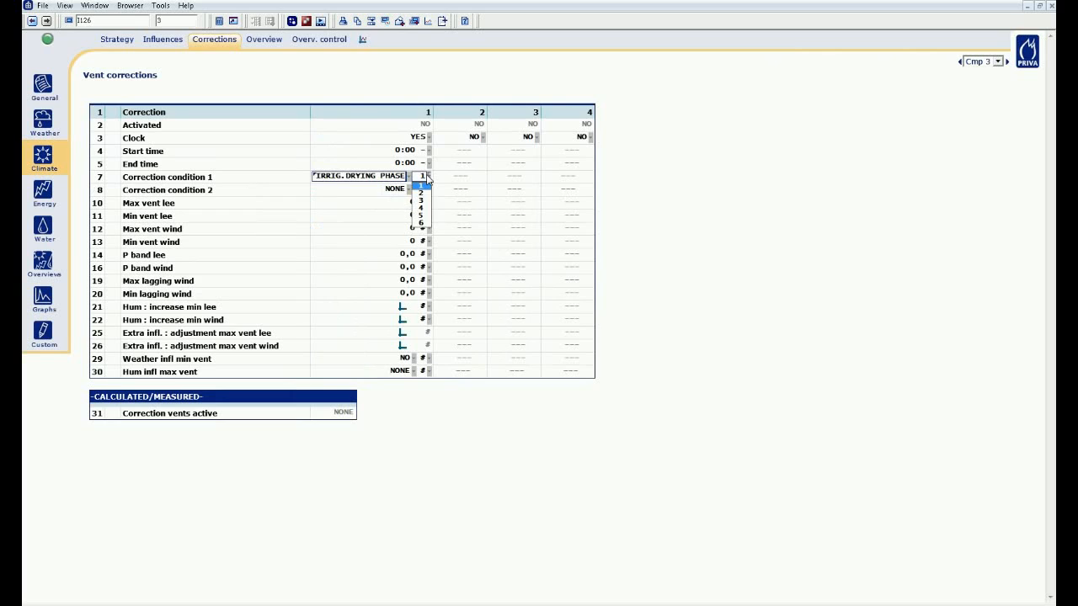
{"action": "left_click", "coordinate": [421, 183]}
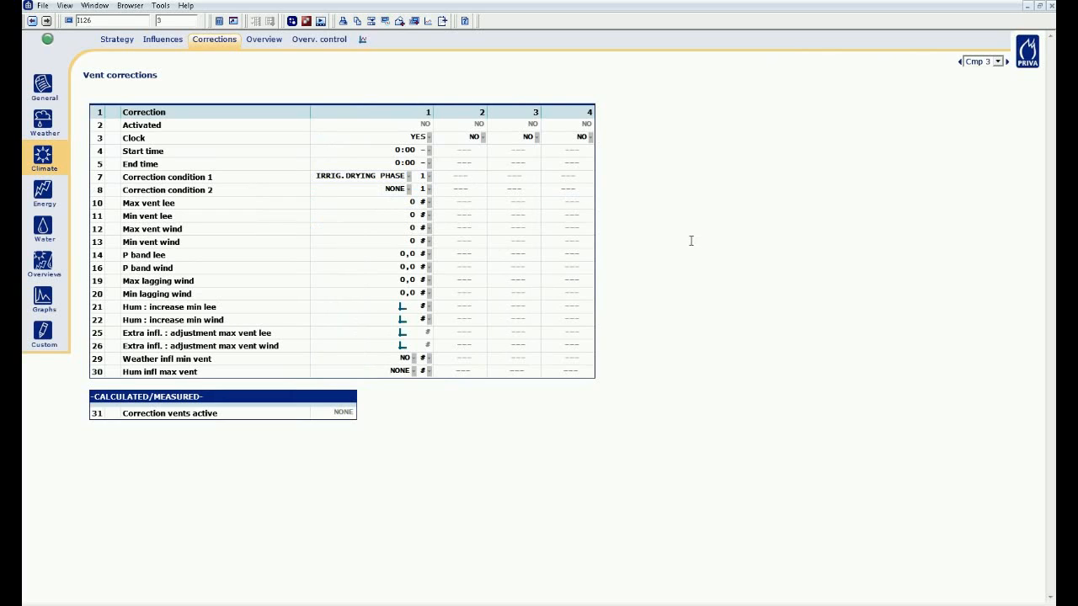
Set vent correction 1's minimum lee vent opening to 4
{"action": "left_click", "coordinate": [404, 215]}
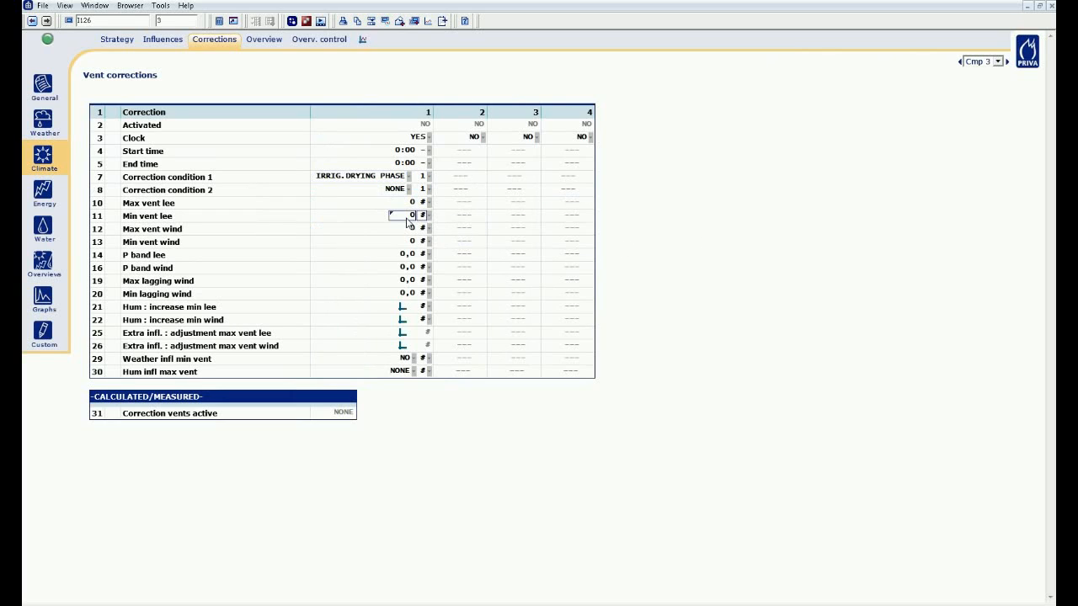
{"action": "type", "text": "4"}
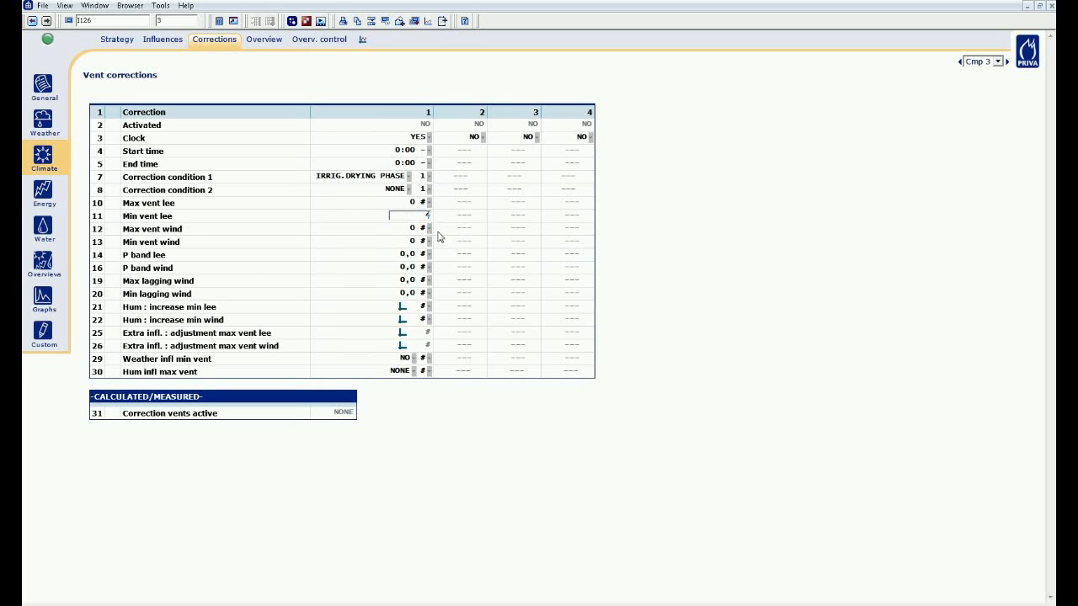
{"action": "left_click", "coordinate": [462, 216]}
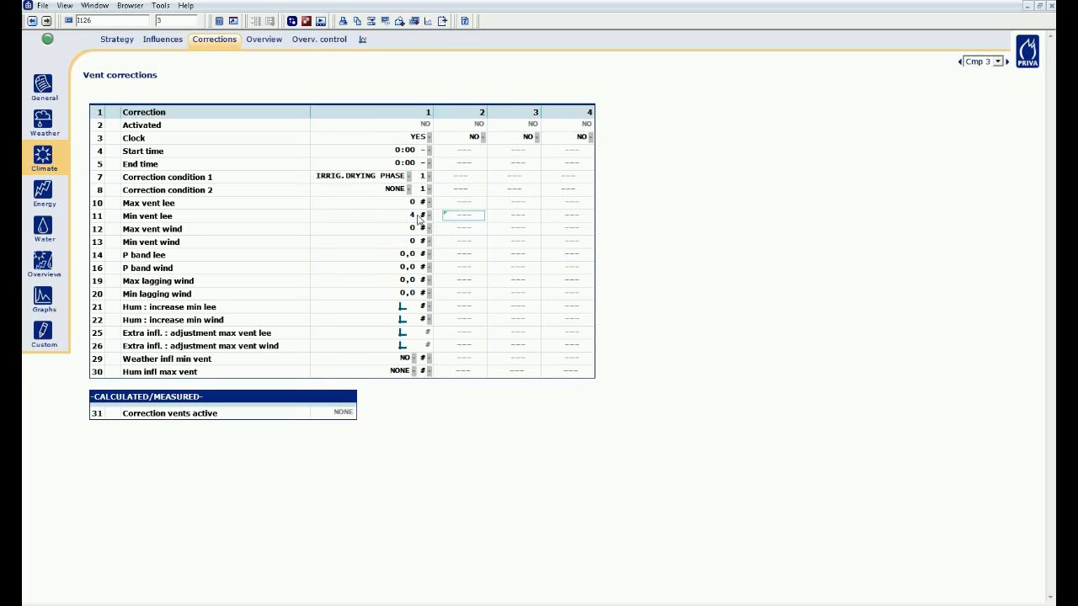
{"action": "left_click", "coordinate": [423, 215]}
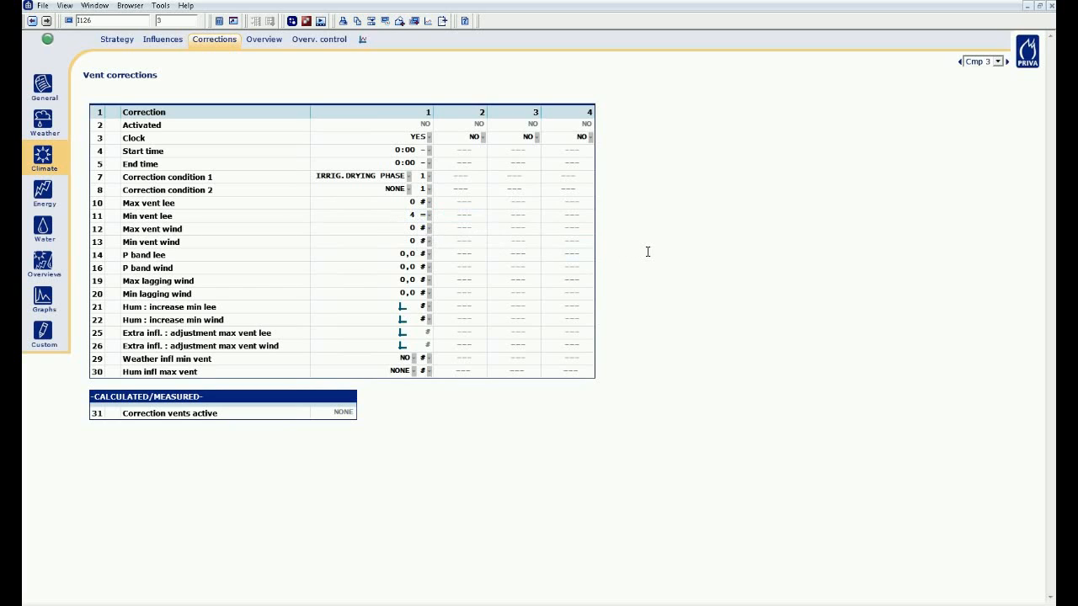
{"action": "left_click", "coordinate": [44, 158]}
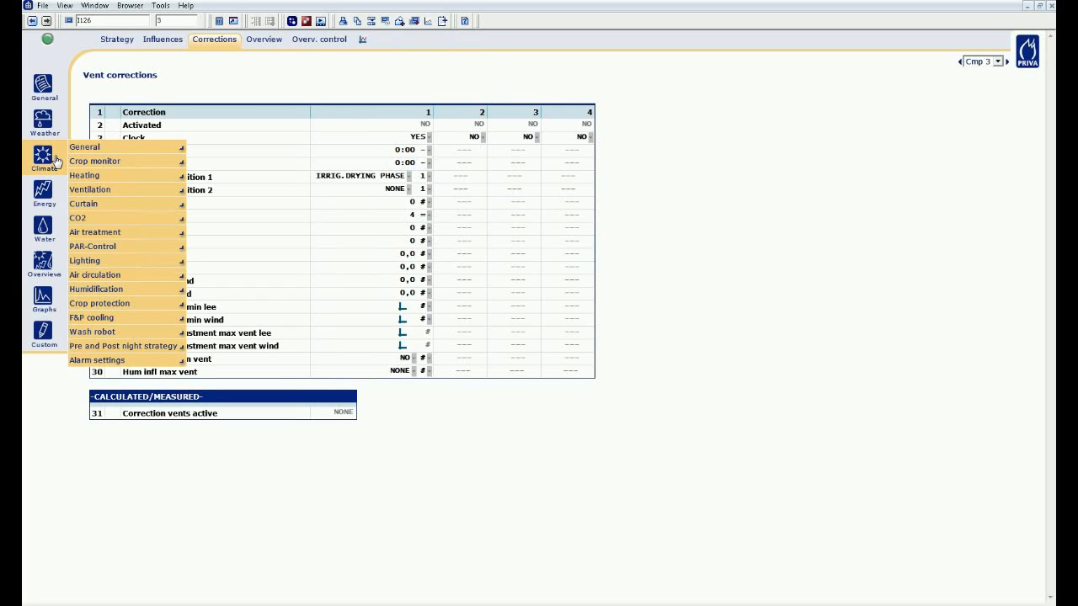
Under Water > Start manually, select valve group 2 and start its irrigation manually
{"action": "left_click", "coordinate": [44, 232]}
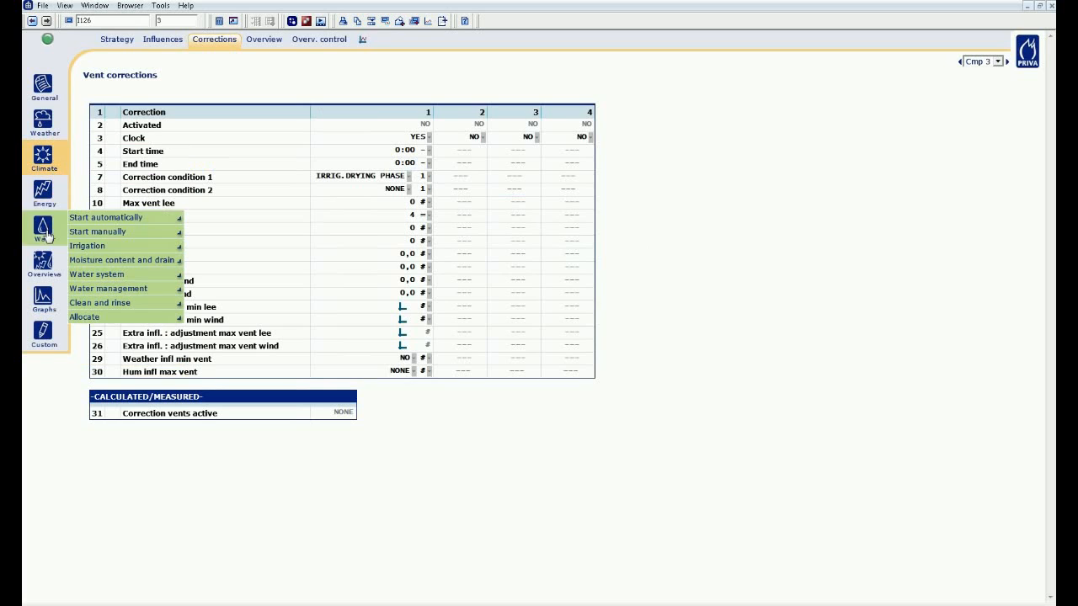
{"action": "mouse_move", "coordinate": [97, 232]}
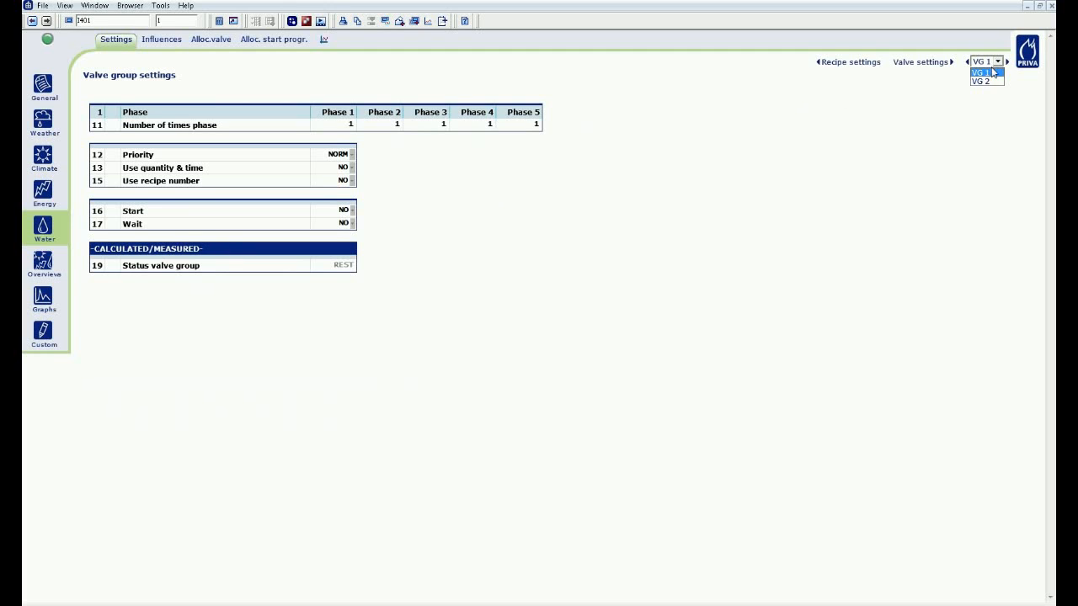
{"action": "left_click", "coordinate": [981, 81]}
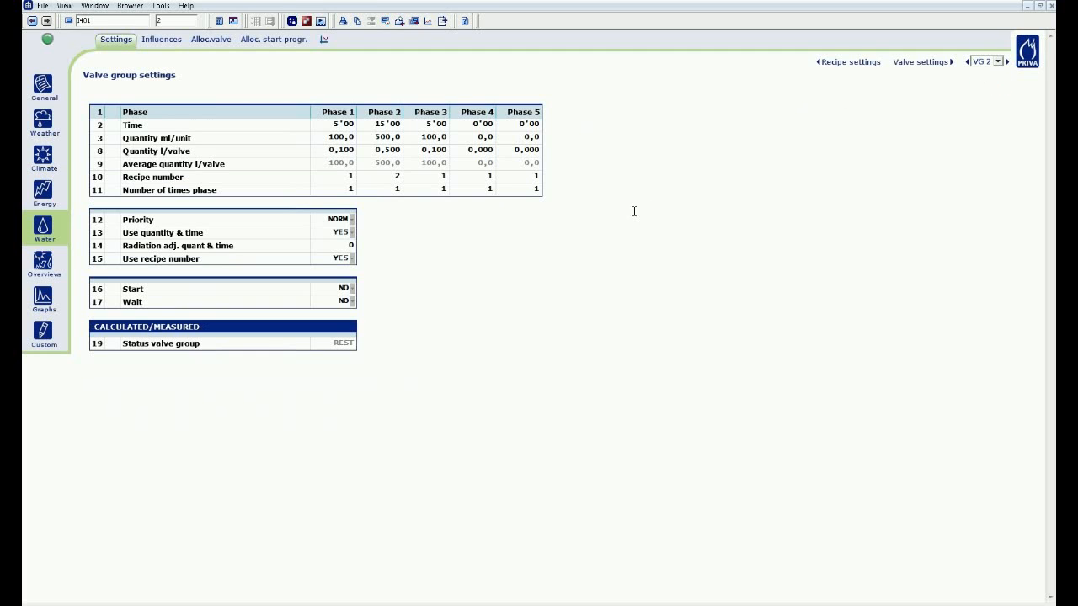
{"action": "mouse_move", "coordinate": [344, 296]}
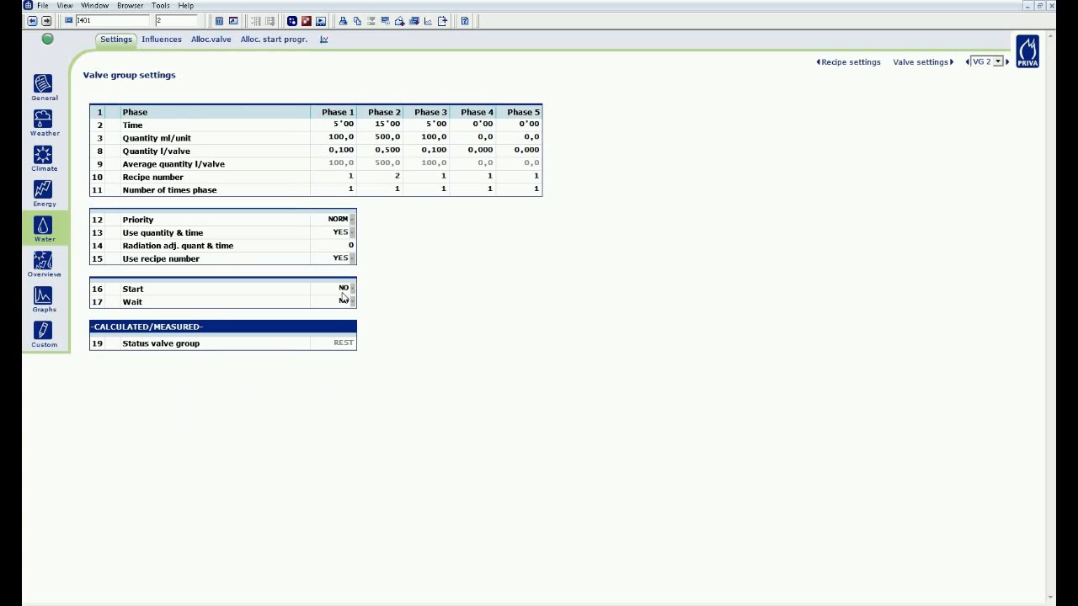
{"action": "left_click", "coordinate": [340, 290]}
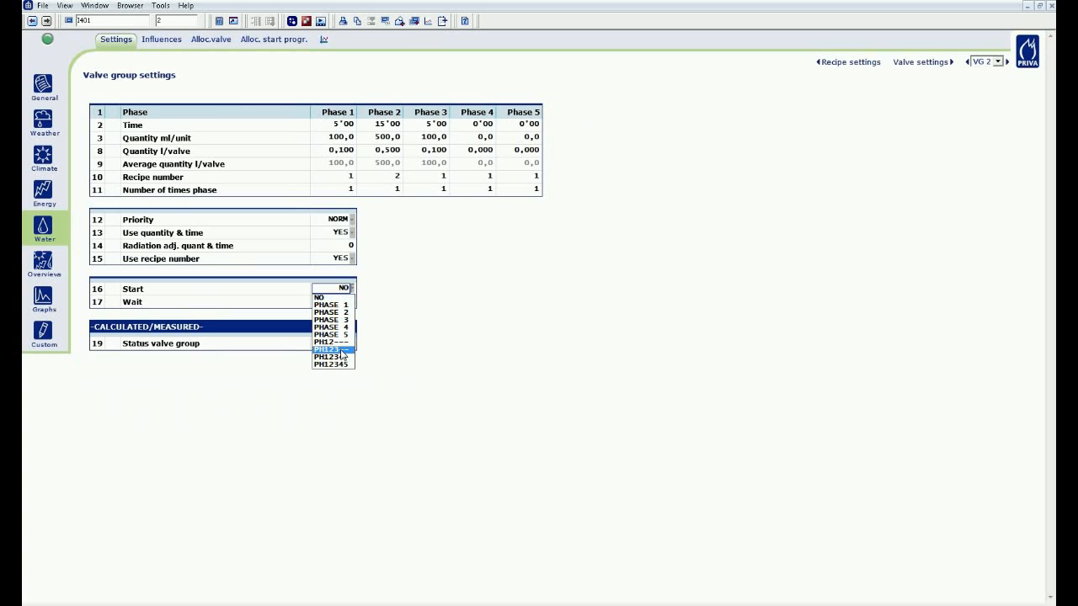
{"action": "left_click", "coordinate": [329, 349]}
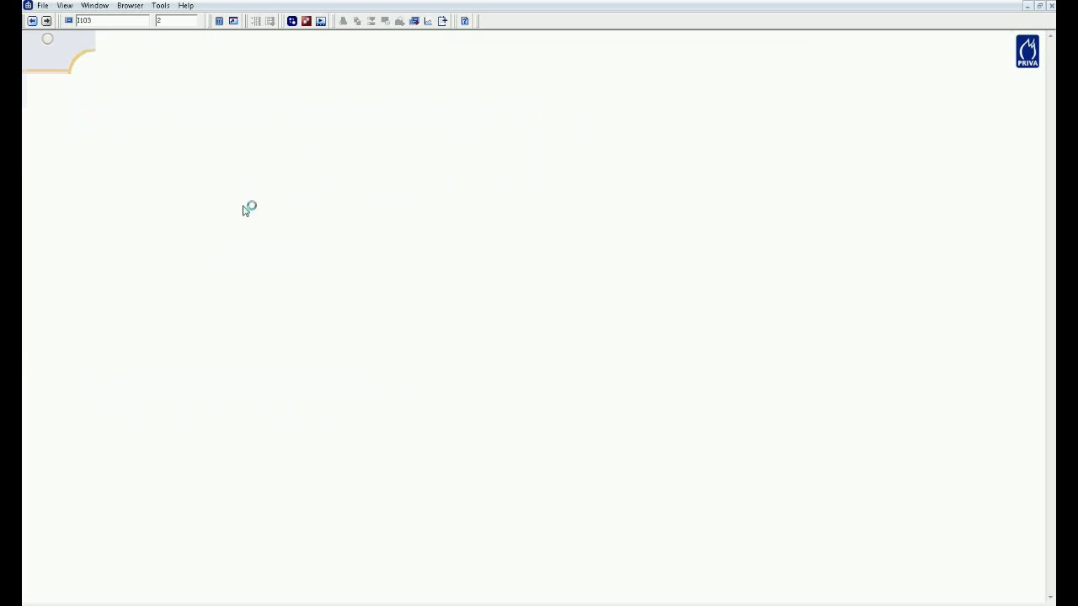
Return to compartment 3's correction conditions and set Irrigation Activated to YES
{"action": "left_click", "coordinate": [465, 41]}
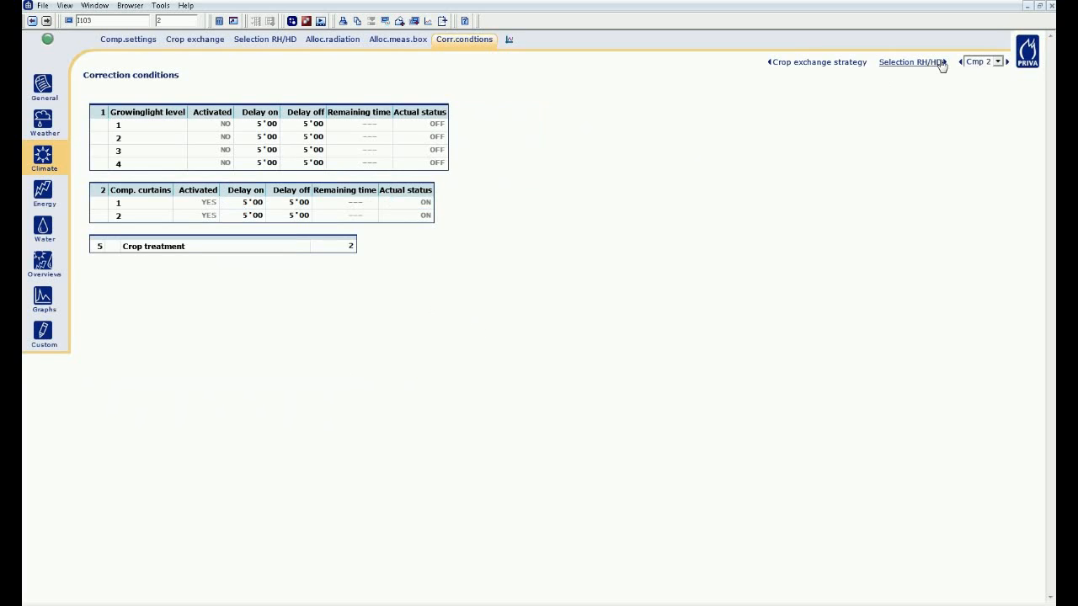
{"action": "left_click", "coordinate": [997, 61]}
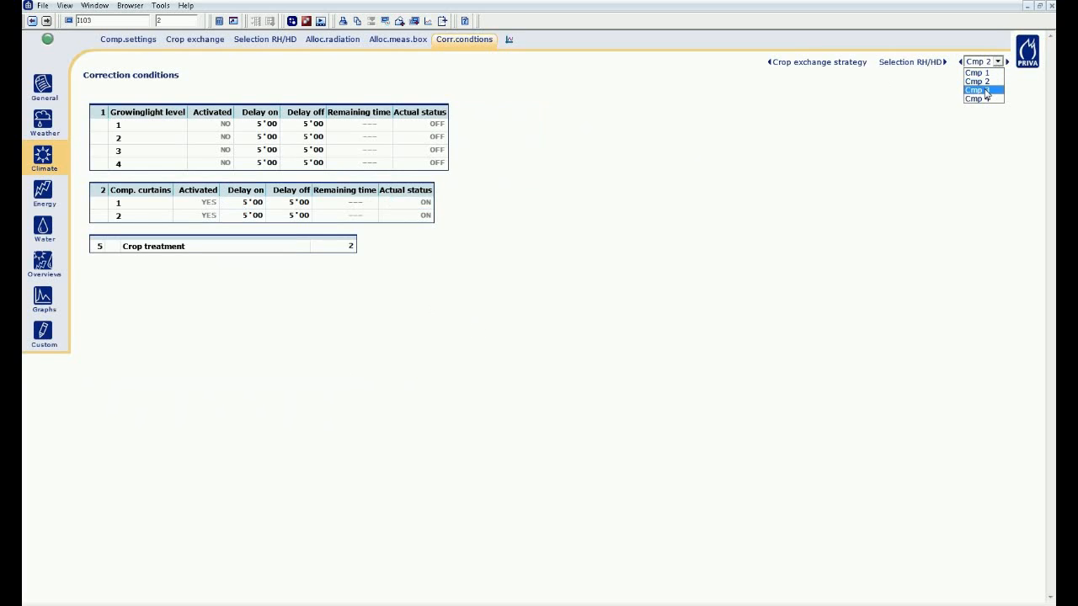
{"action": "left_click", "coordinate": [977, 91]}
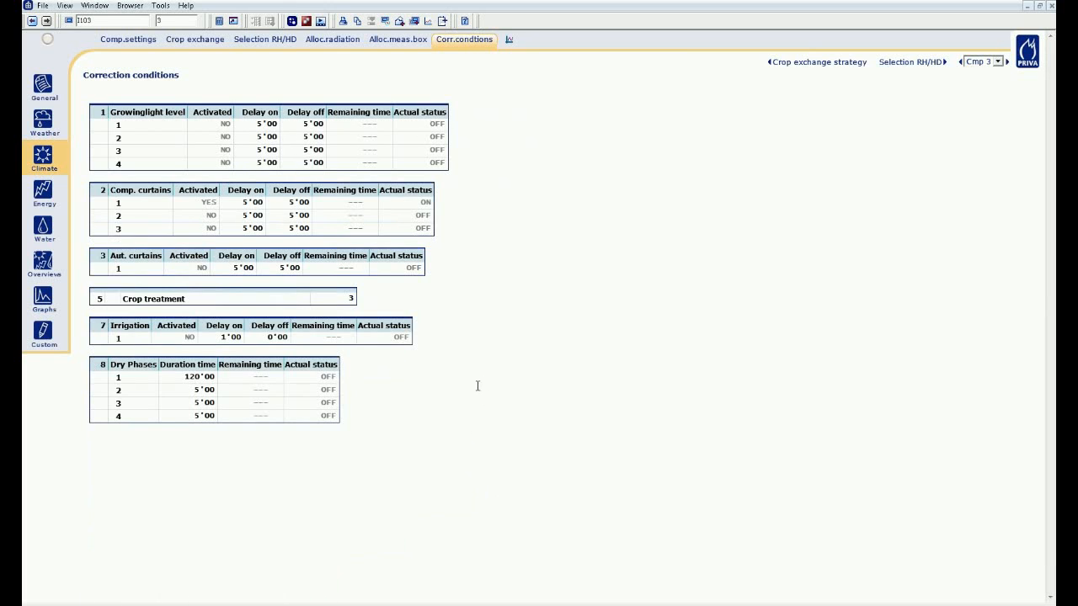
{"action": "mouse_move", "coordinate": [182, 345]}
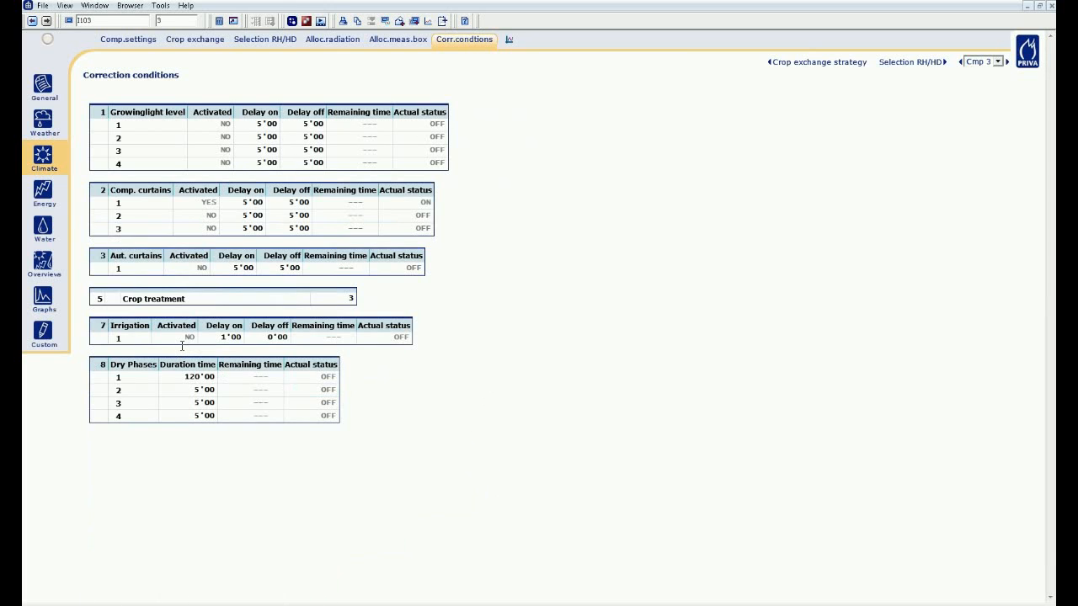
{"action": "left_click", "coordinate": [175, 337]}
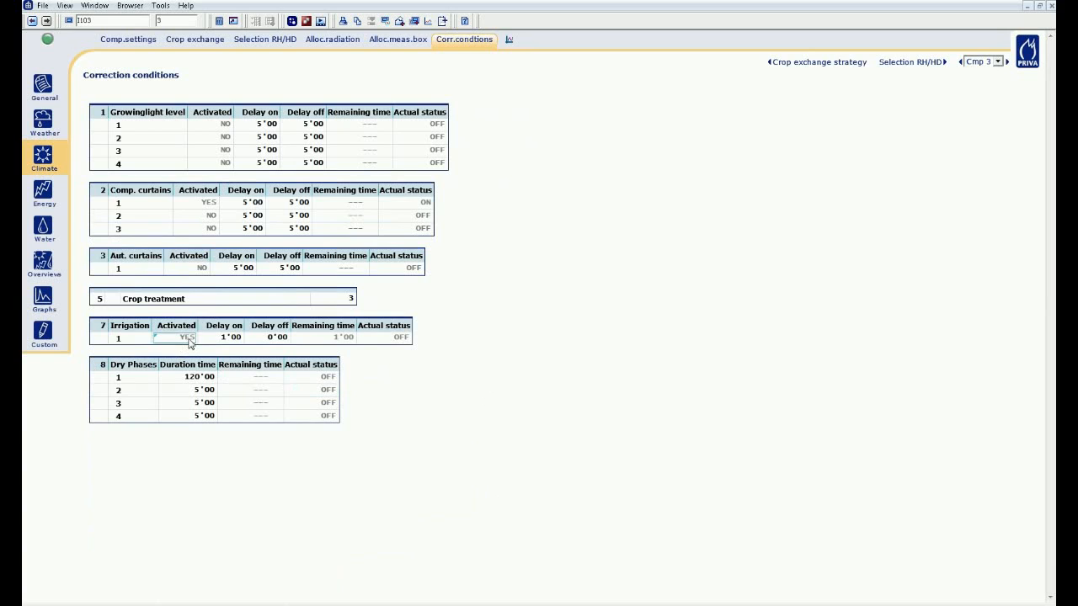
{"action": "left_click", "coordinate": [334, 336]}
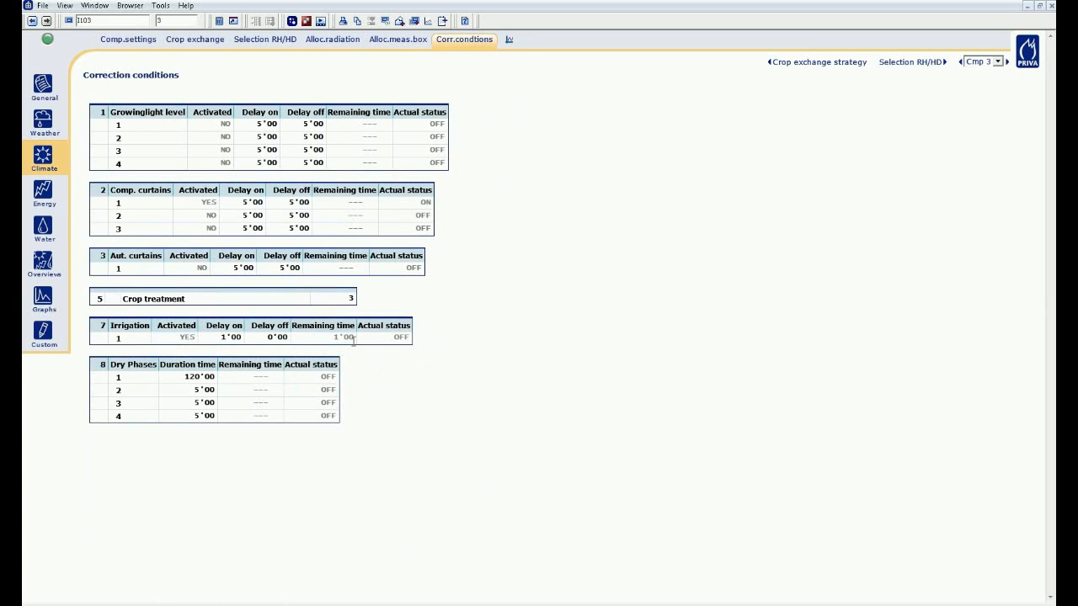
{"action": "left_click", "coordinate": [44, 159]}
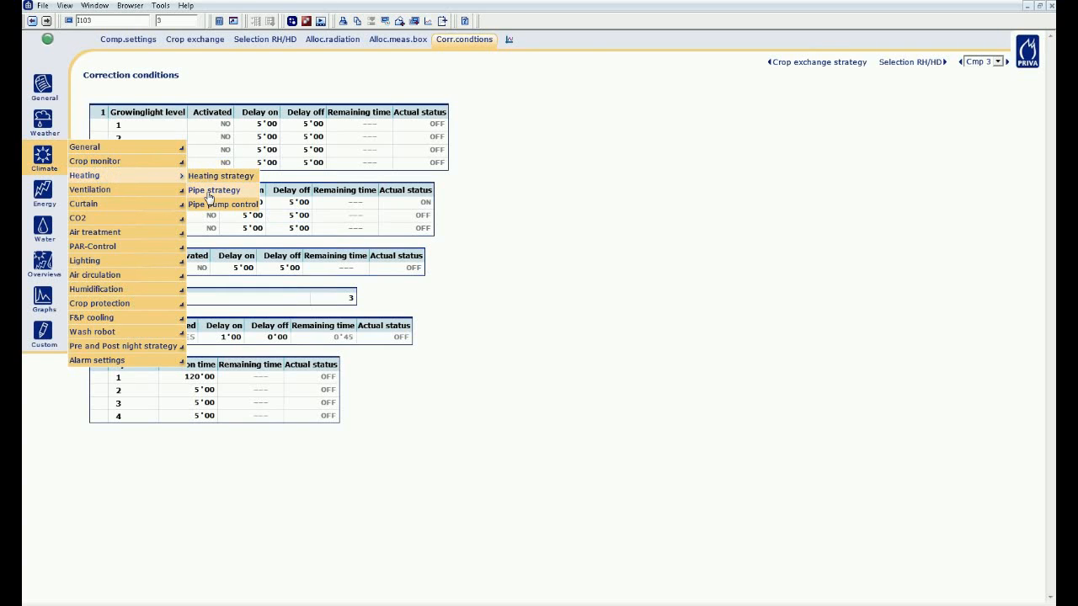
Go to the pipe corrections tab, leaving correction 1's clock setting unchanged
{"action": "left_click", "coordinate": [214, 189]}
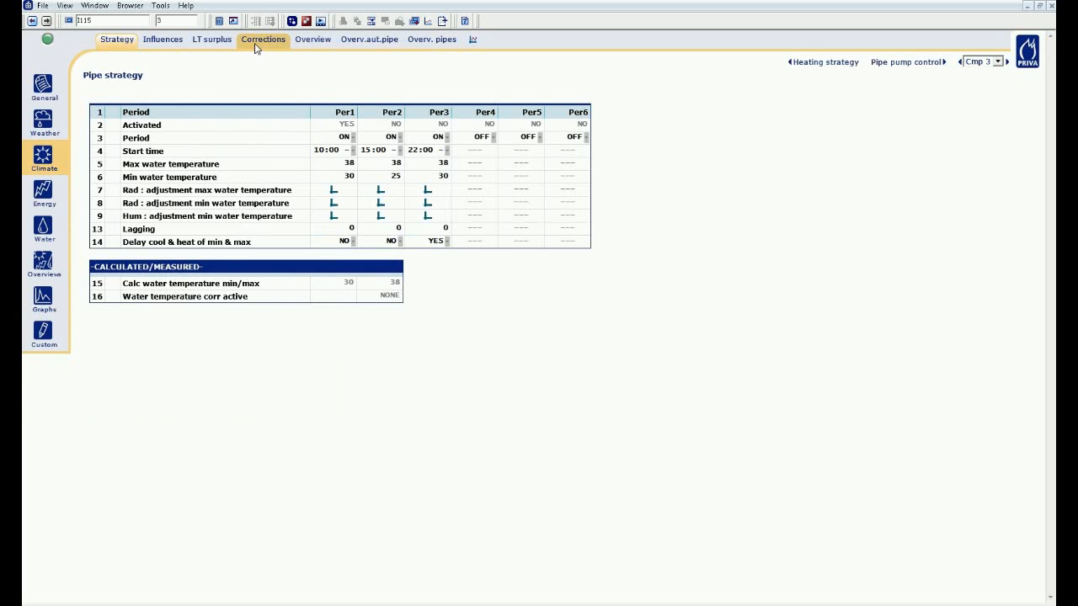
{"action": "left_click", "coordinate": [263, 39]}
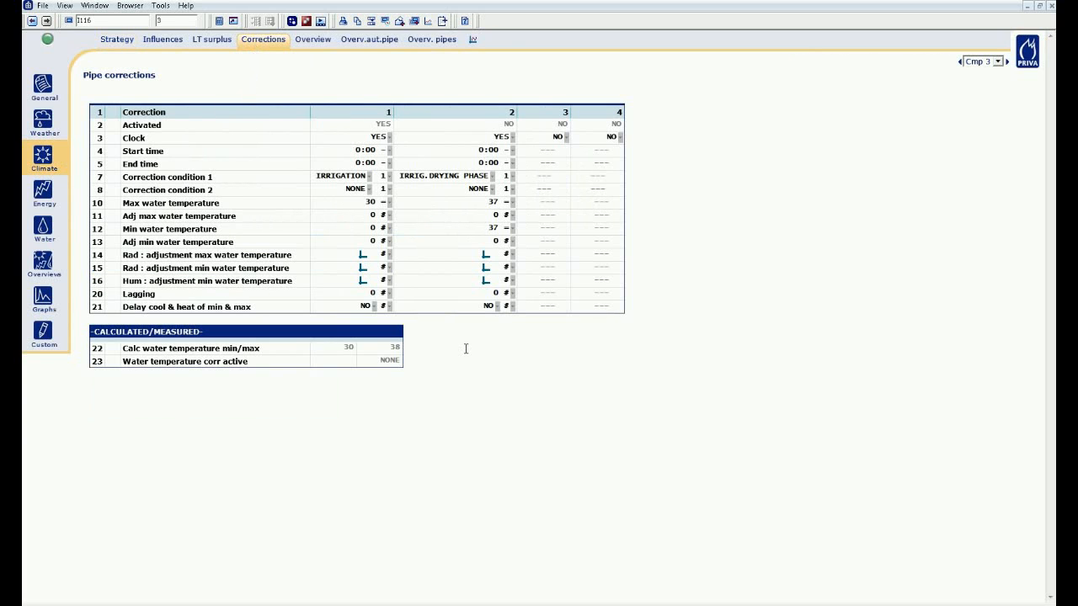
{"action": "mouse_move", "coordinate": [391, 125]}
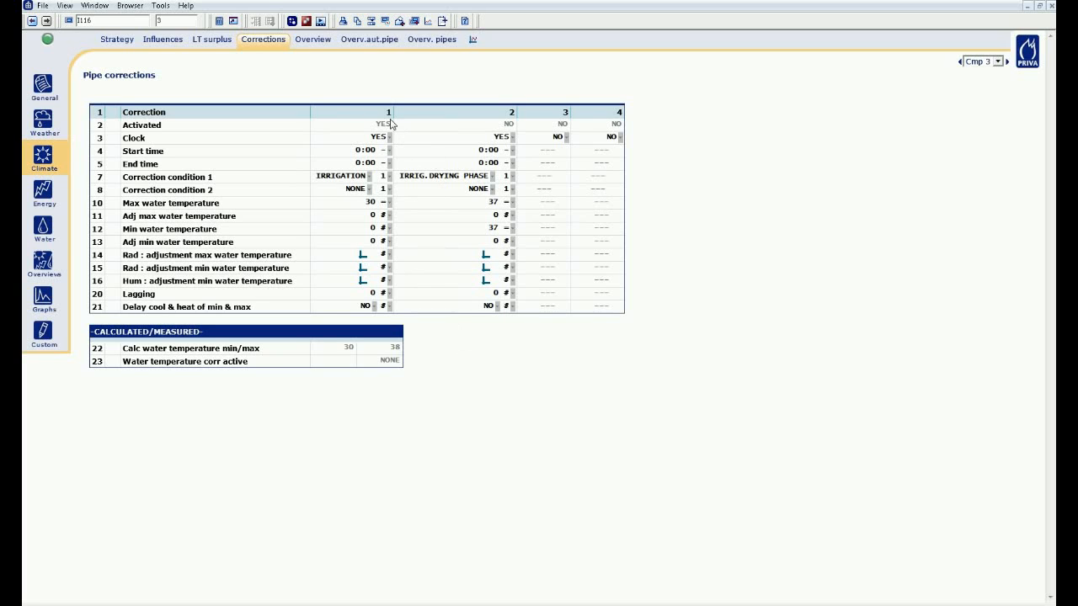
{"action": "left_click", "coordinate": [371, 138]}
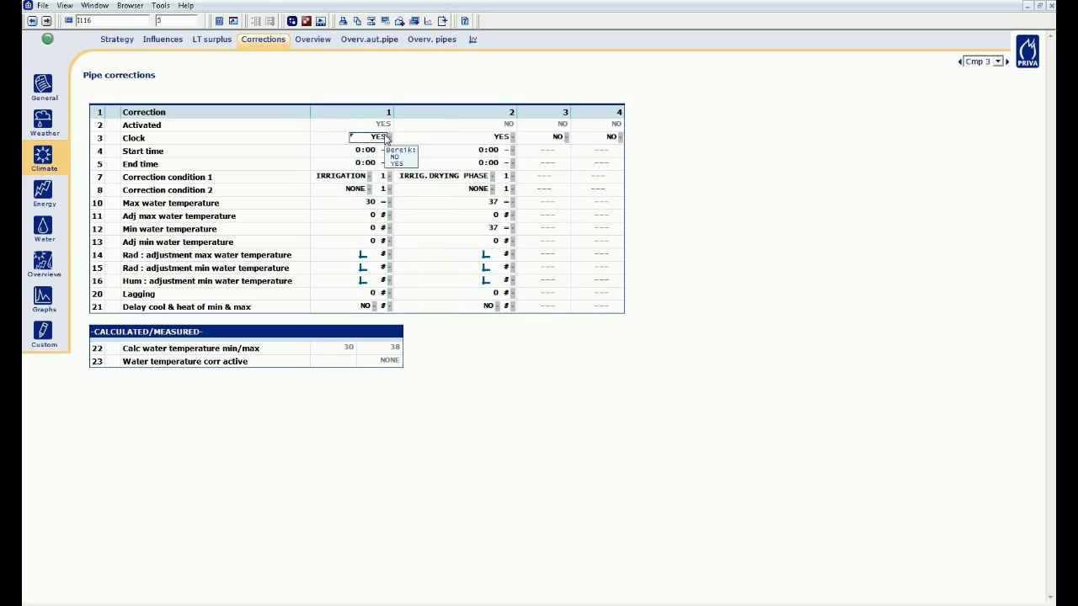
{"action": "left_click", "coordinate": [364, 307]}
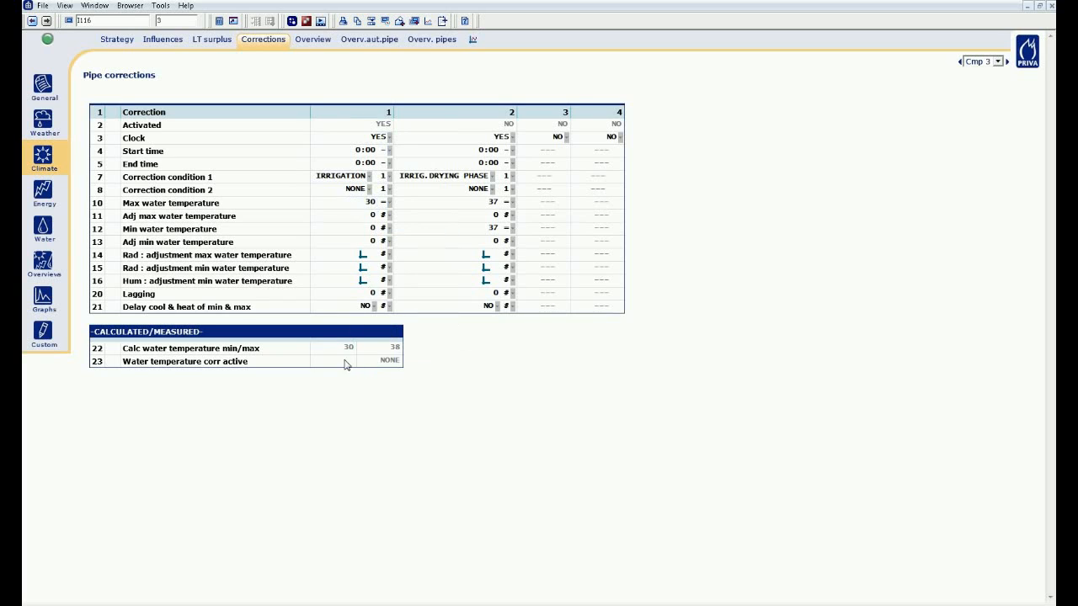
{"action": "mouse_move", "coordinate": [434, 354]}
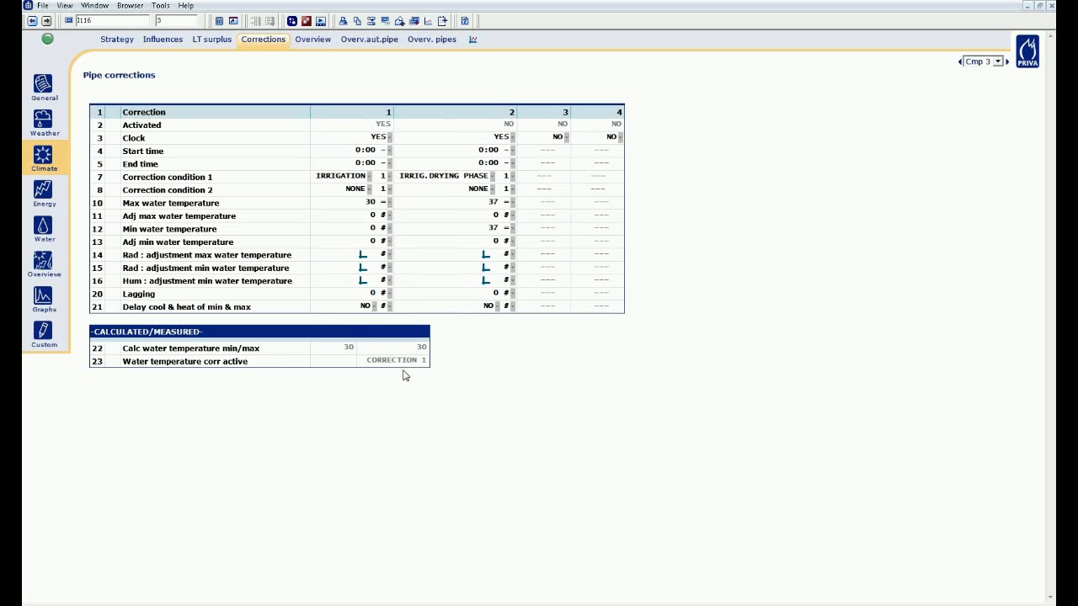
Check the calculated water temperature and which corrections are active, confirming correction 1 drives it to 30
{"action": "left_click", "coordinate": [334, 347]}
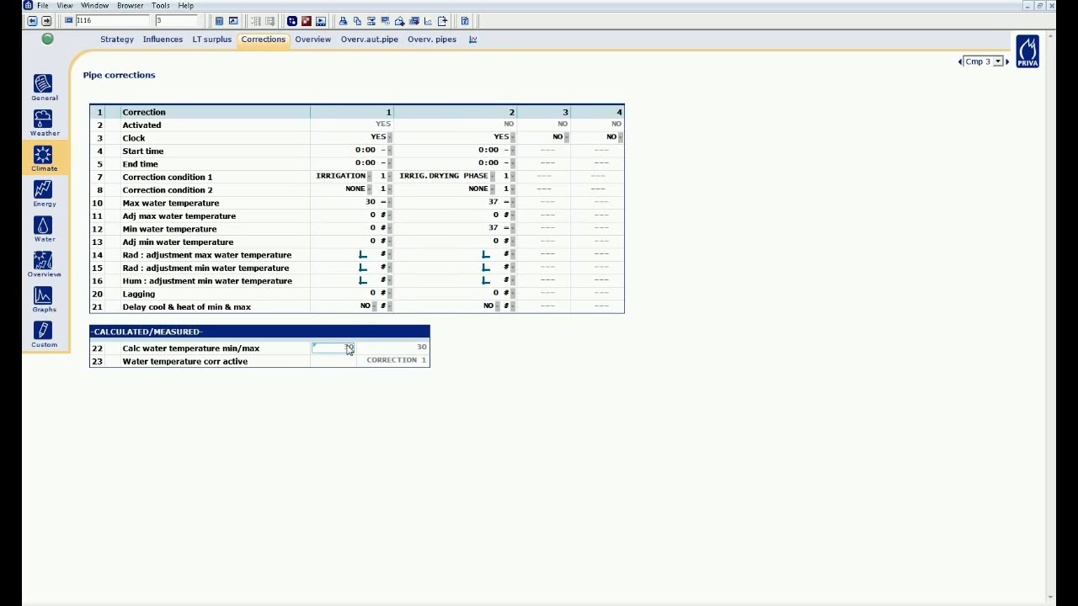
{"action": "left_click", "coordinate": [391, 360]}
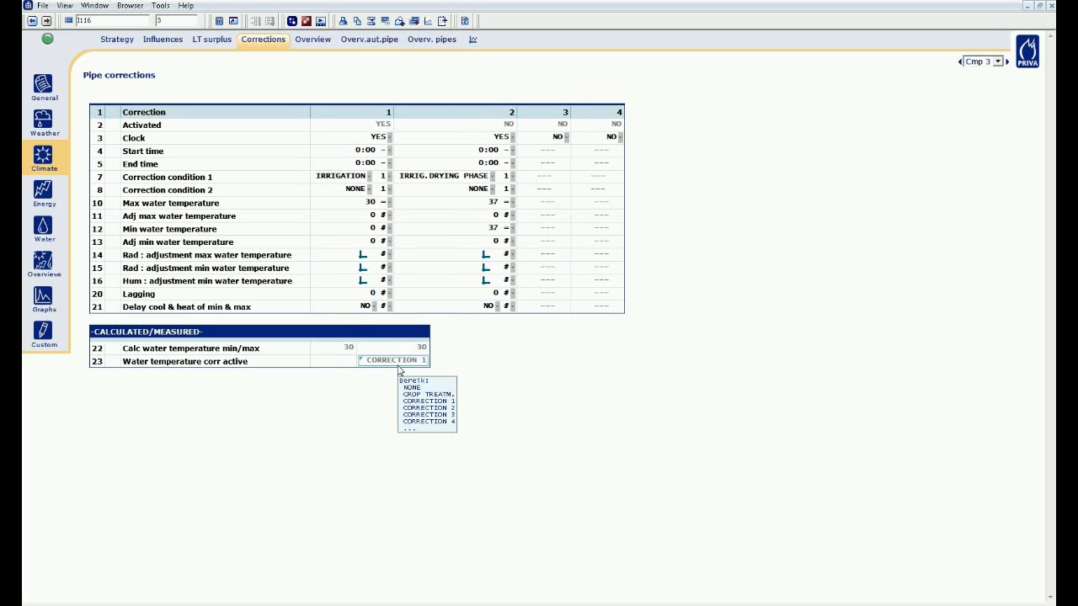